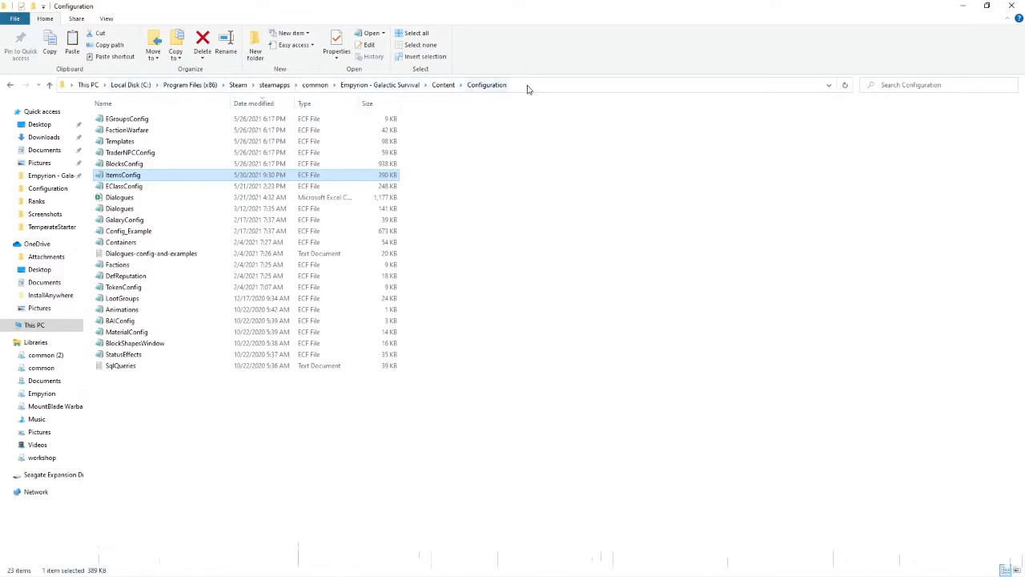
mouse_move(516, 95)
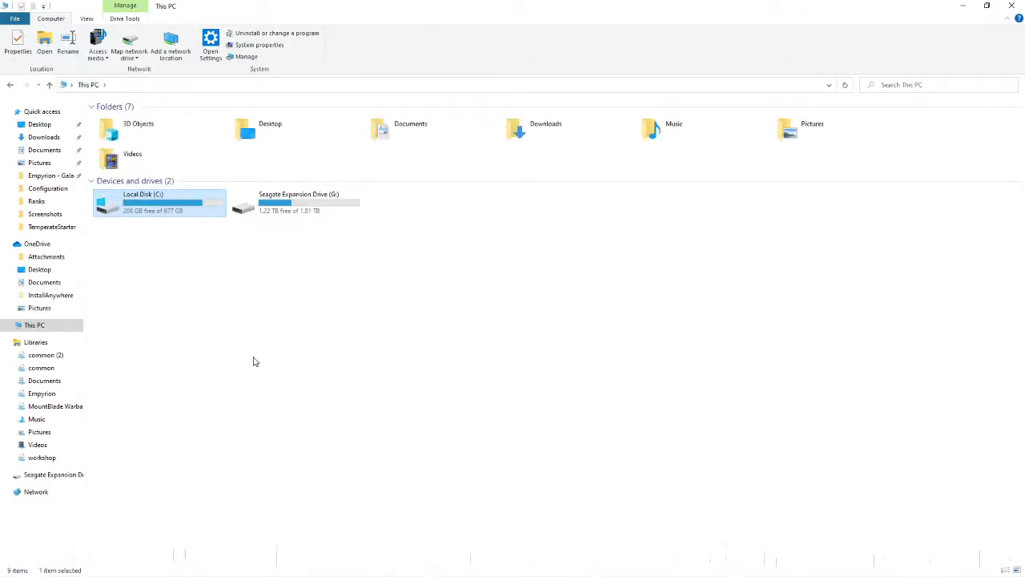
mouse_move(166, 313)
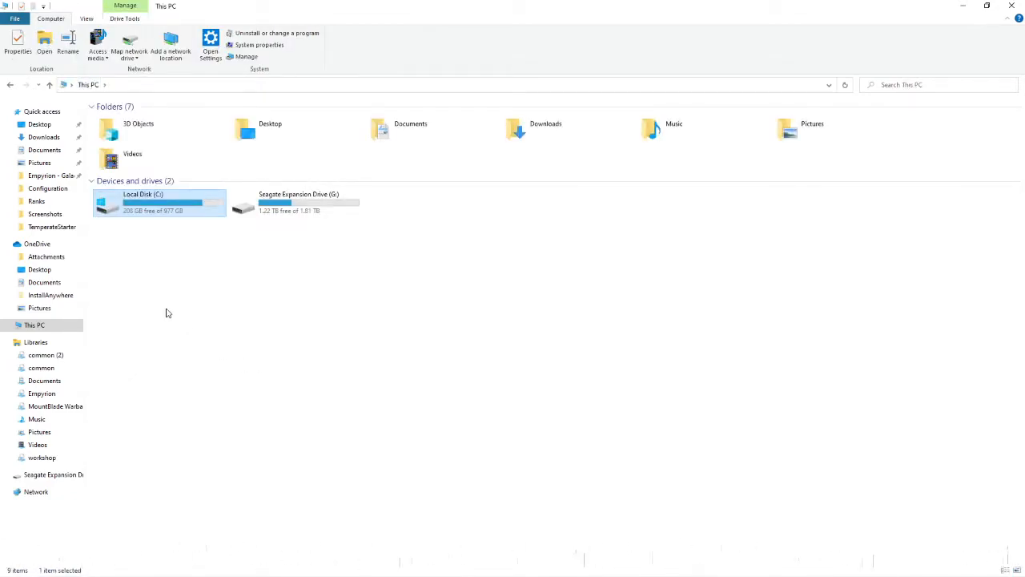
mouse_move(178, 288)
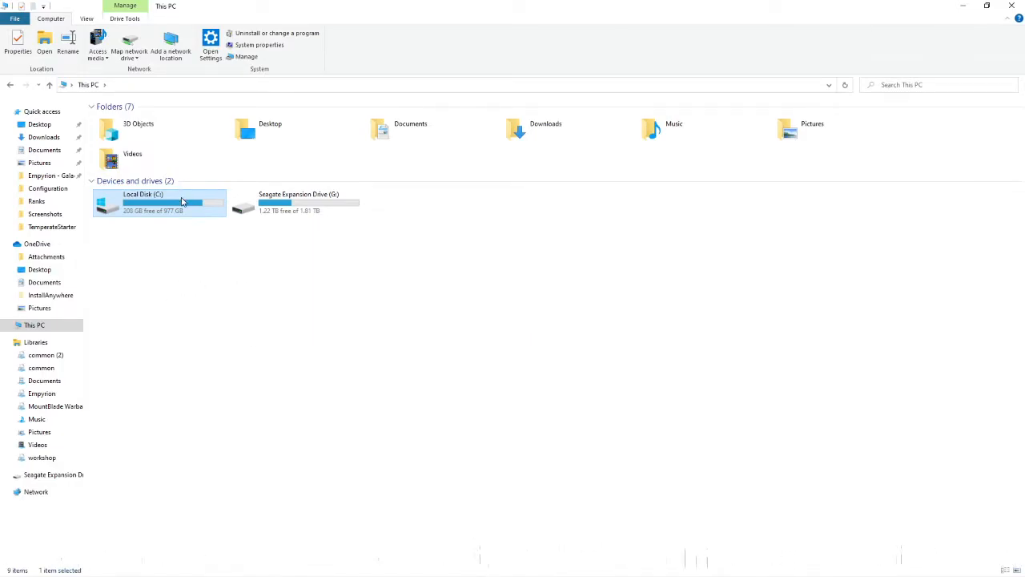
Browse from Local Disk (C:) through Program Files (x86) and Steam's common folder into Empyrion - Galactic Survival
double_click(159, 201)
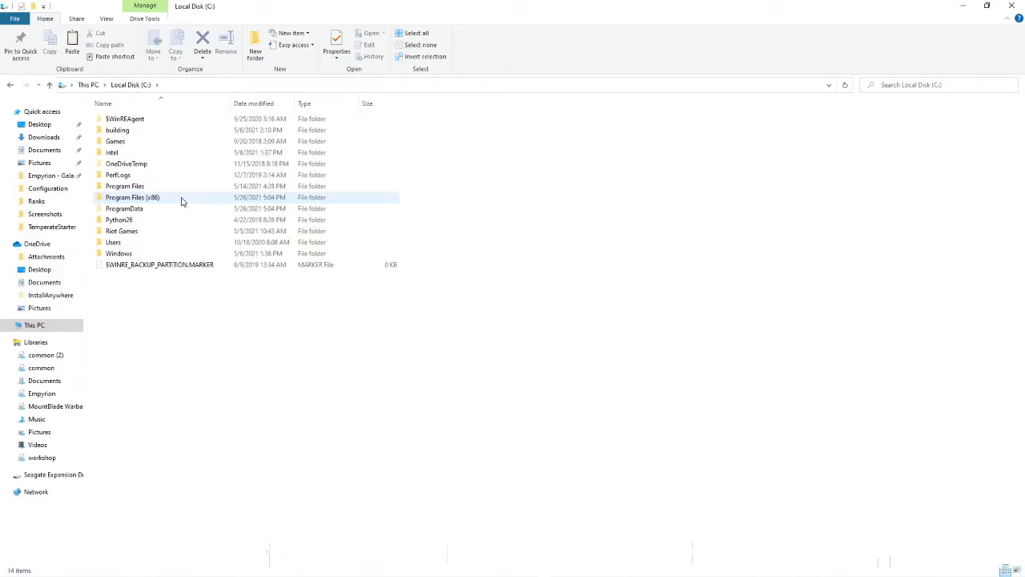
double_click(132, 197)
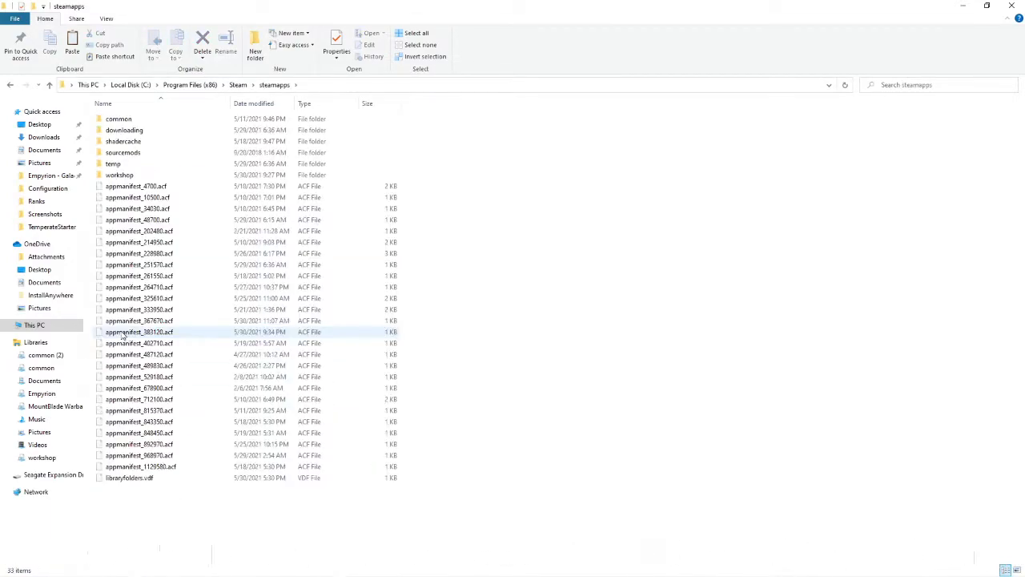
click(119, 119)
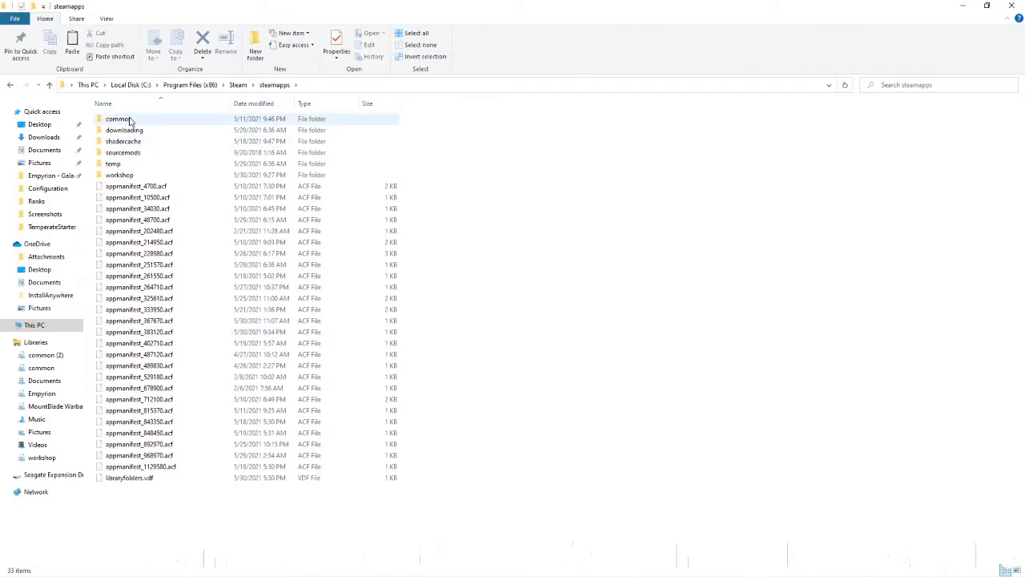
double_click(118, 119)
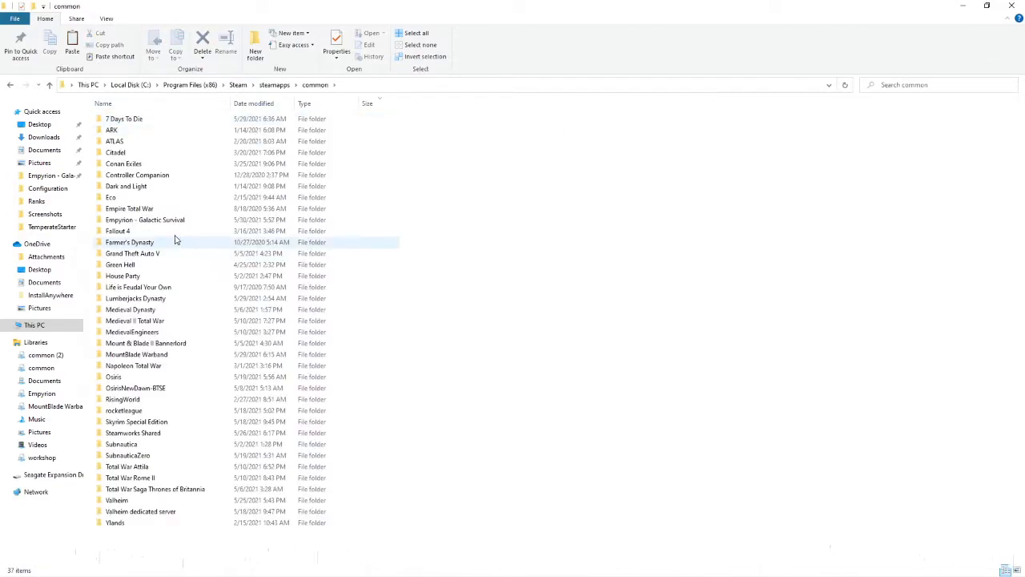
mouse_move(144, 220)
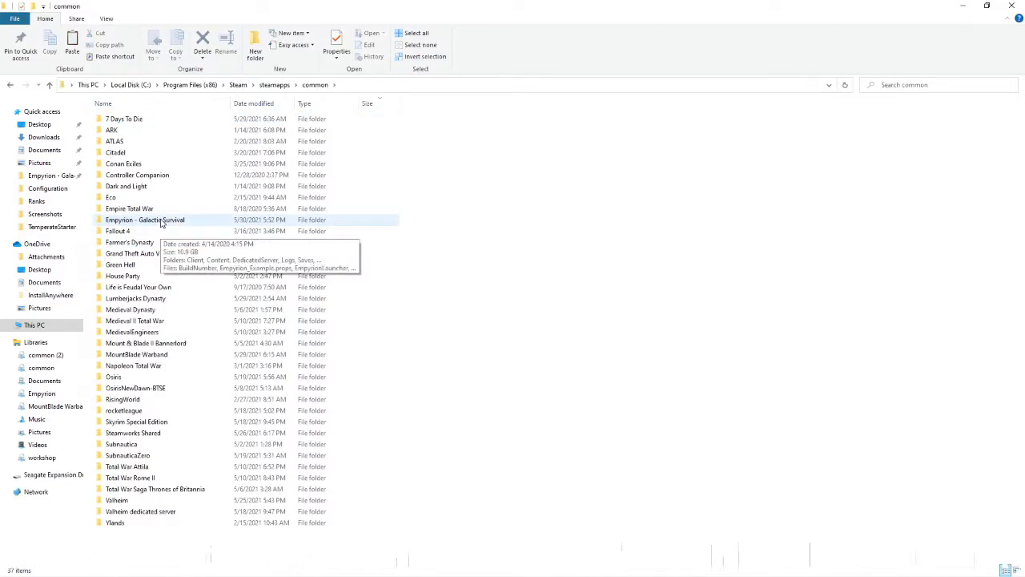
double_click(145, 220)
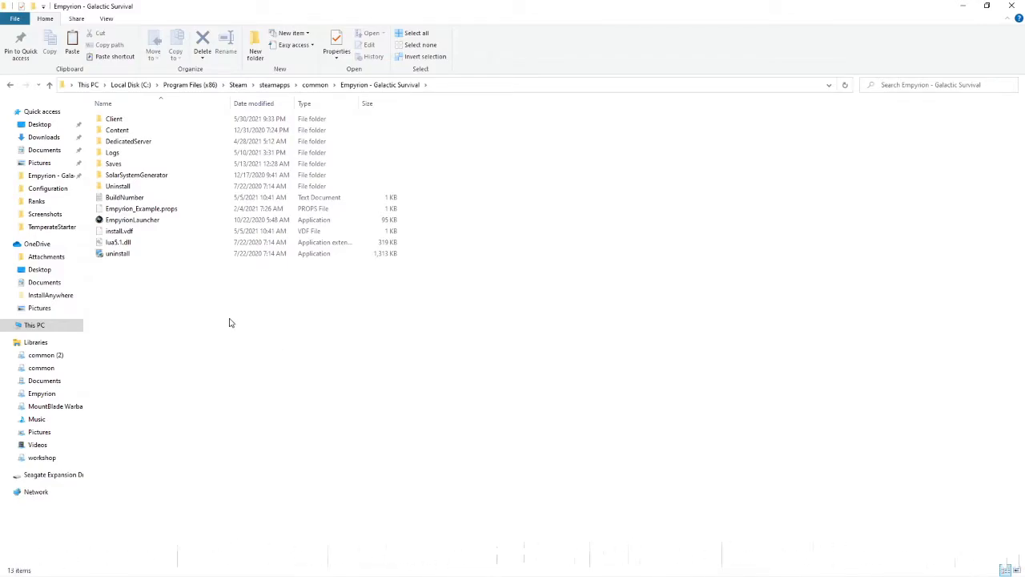
mouse_move(159, 202)
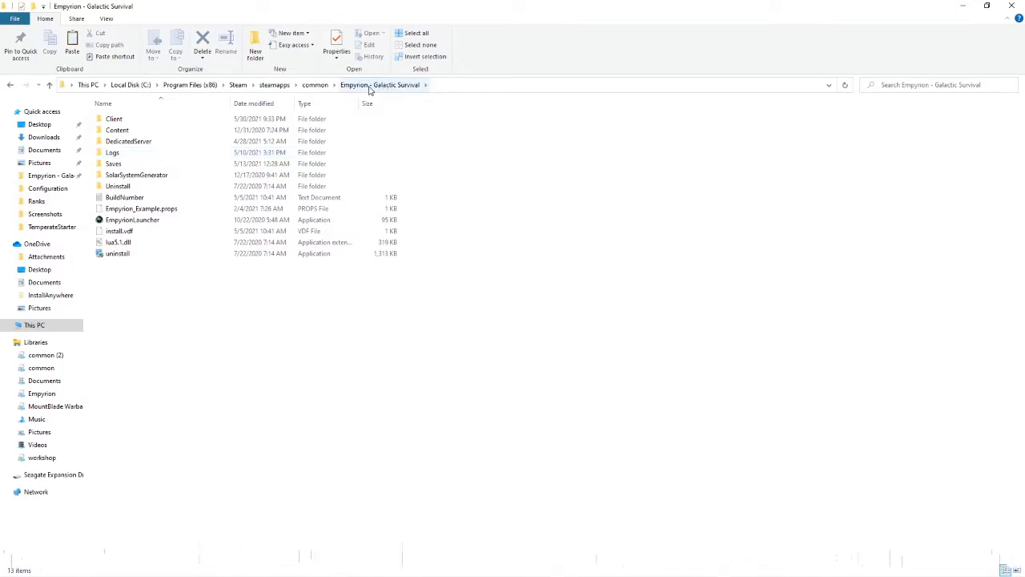
mouse_move(117, 130)
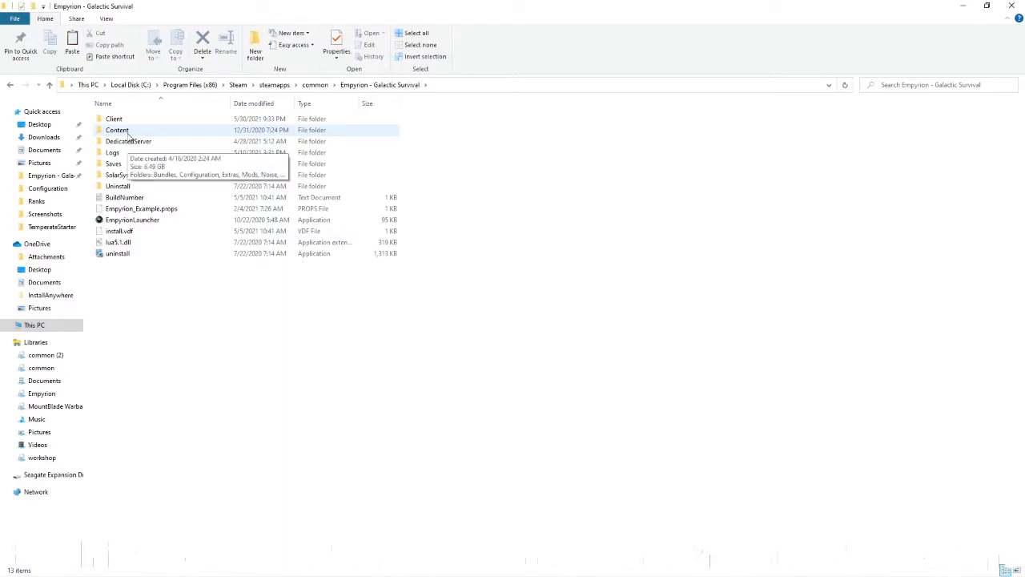
Open Content, then open ItemsConfig from the Configuration folder in Notepad
click(117, 130)
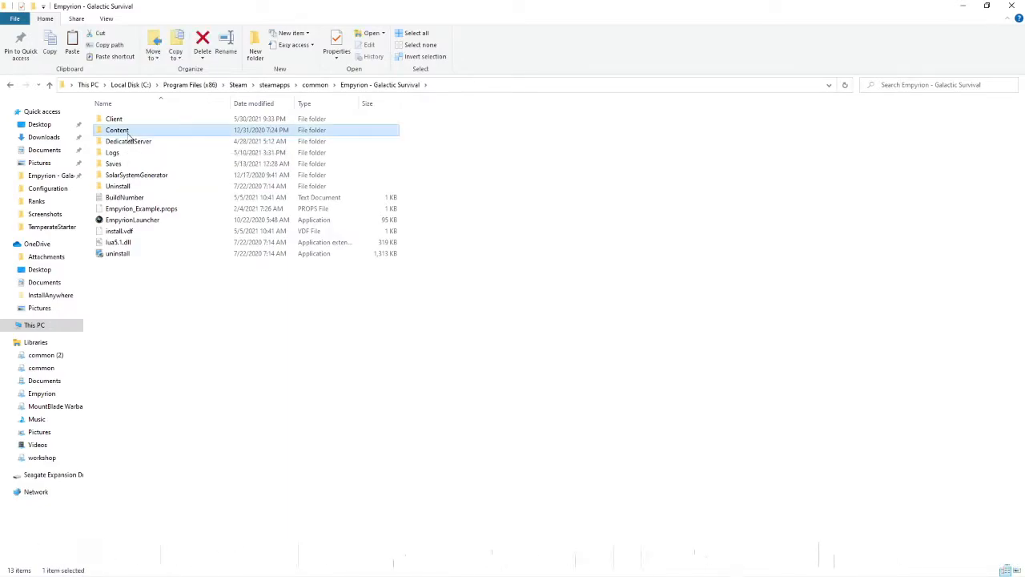
double_click(117, 130)
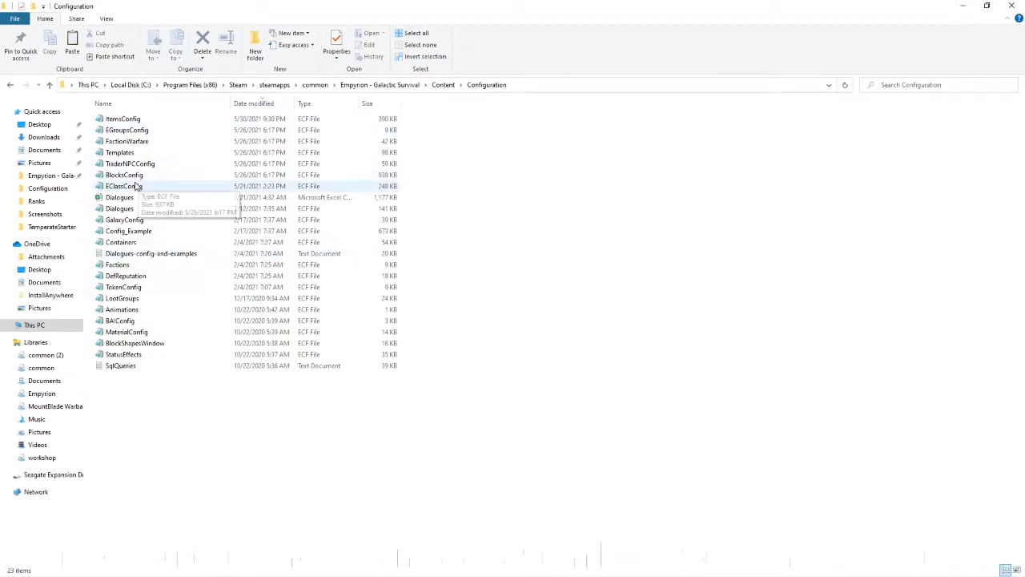
click(123, 118)
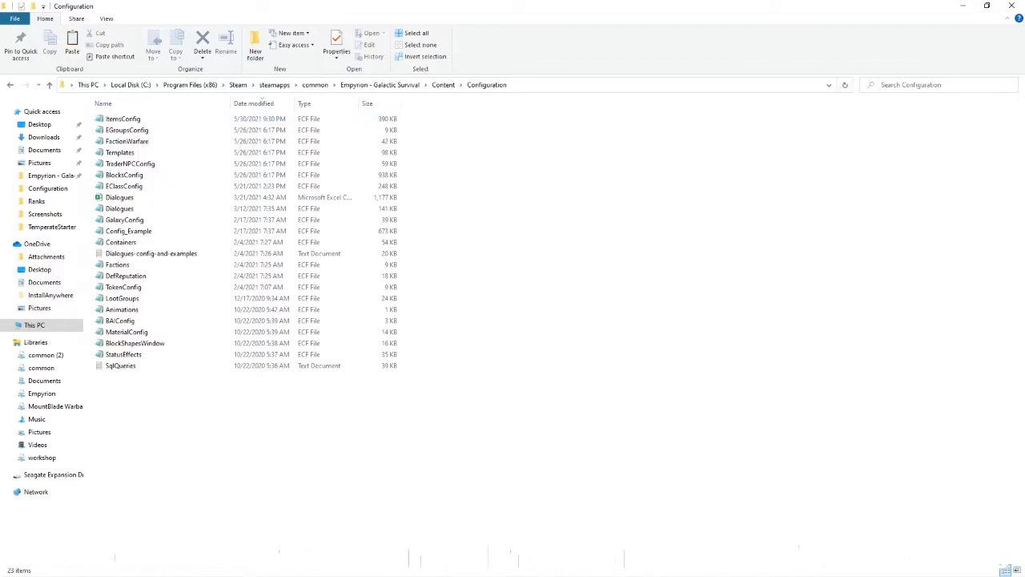
double_click(123, 119)
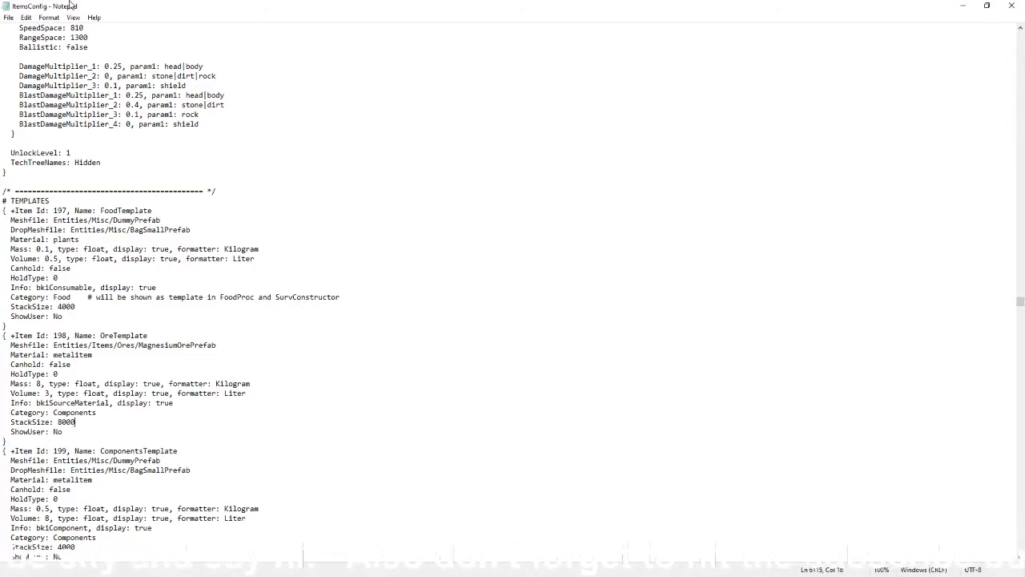
mouse_move(865, 9)
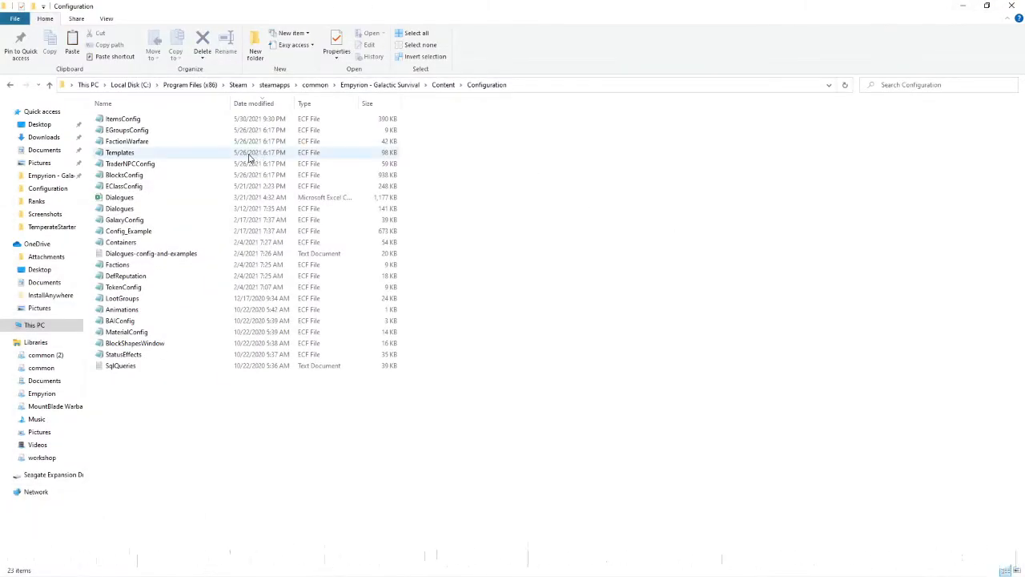
click(122, 118)
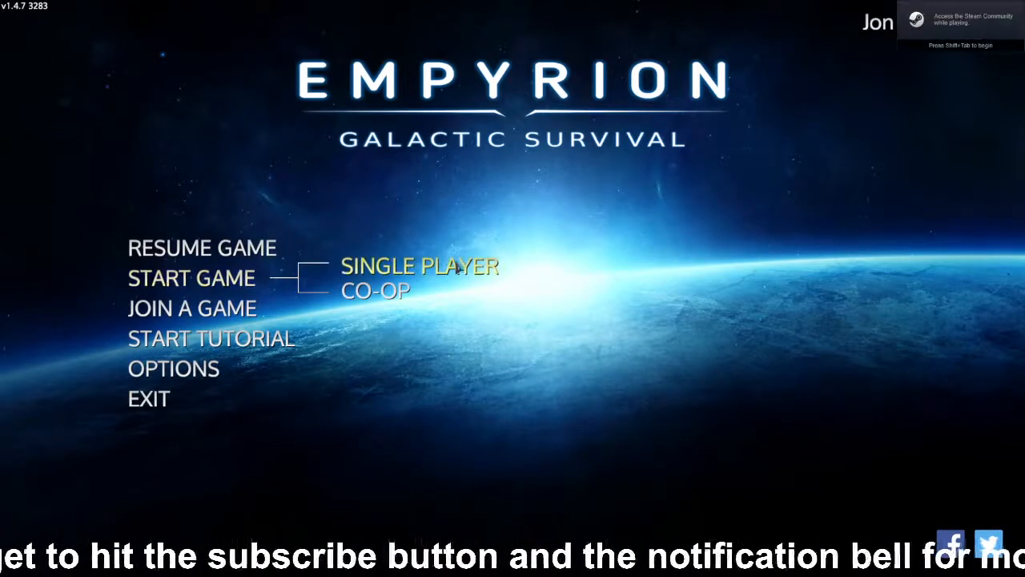
Choose Single Player and start a new Survival game on Dagtan
click(420, 266)
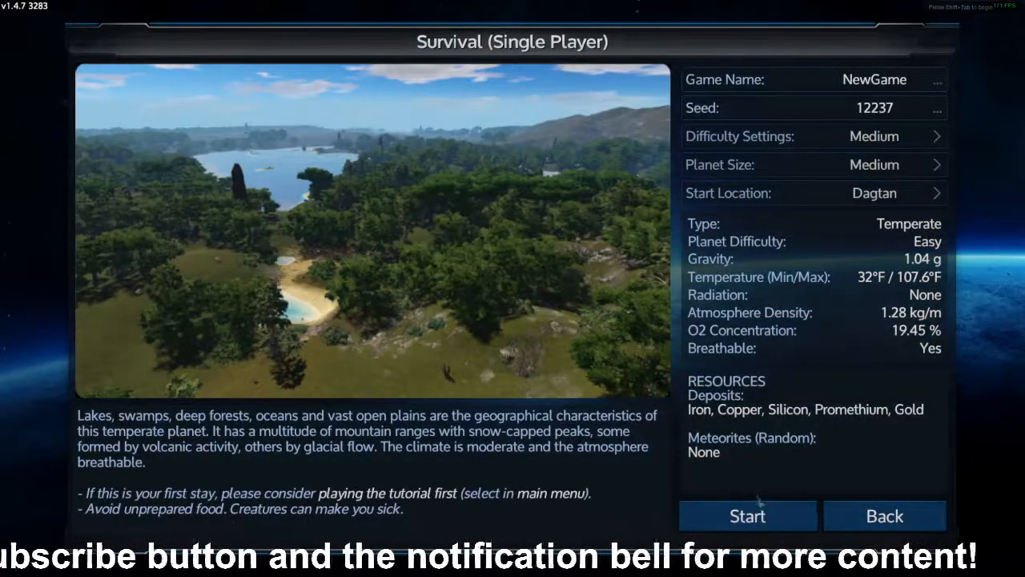
click(748, 515)
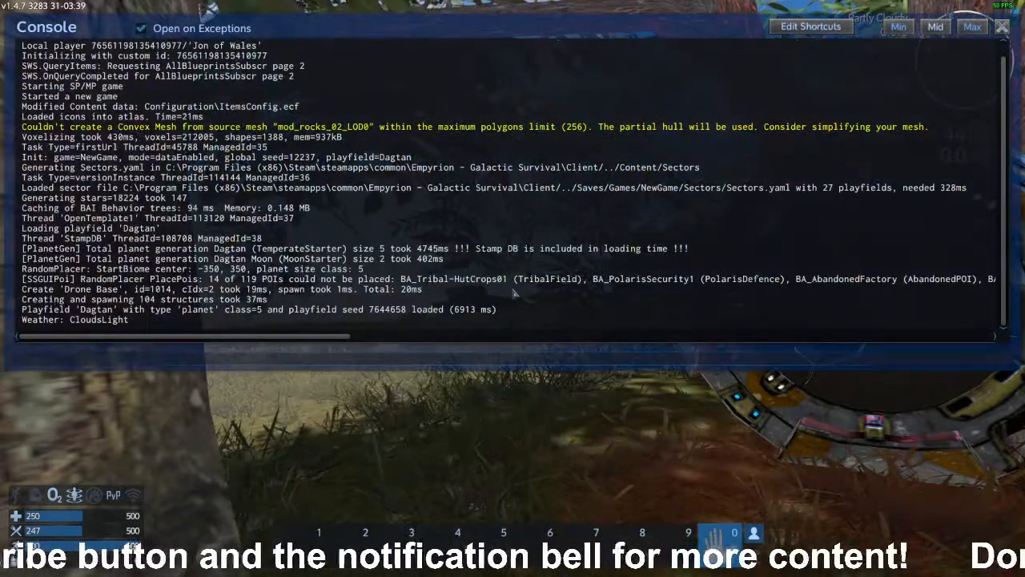
Enter the 'im' console command after confirming the modified ItemsConfig.ecf loaded
text(im)
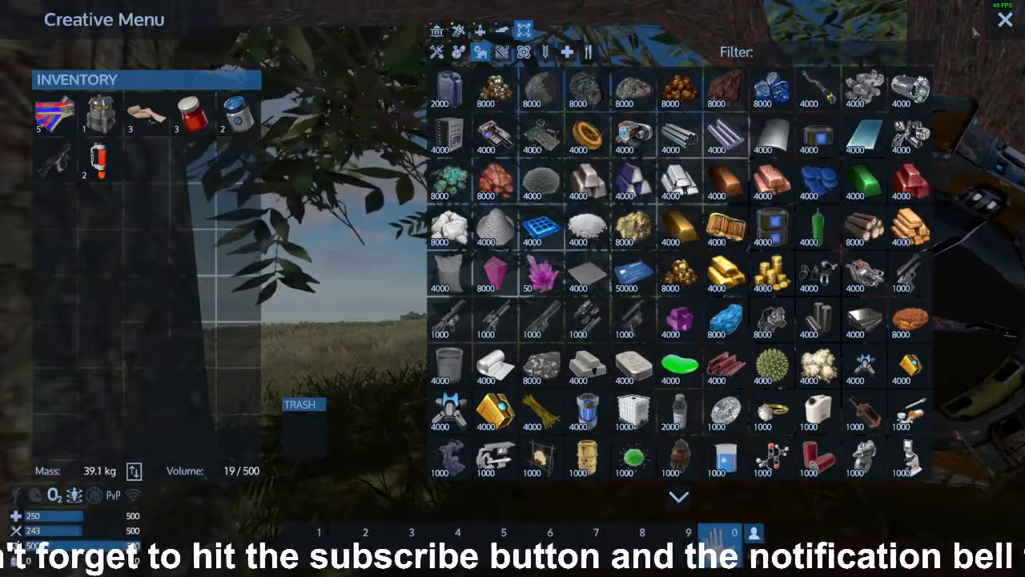
Close the Creative Menu and exit the game through Game Options
click(1006, 19)
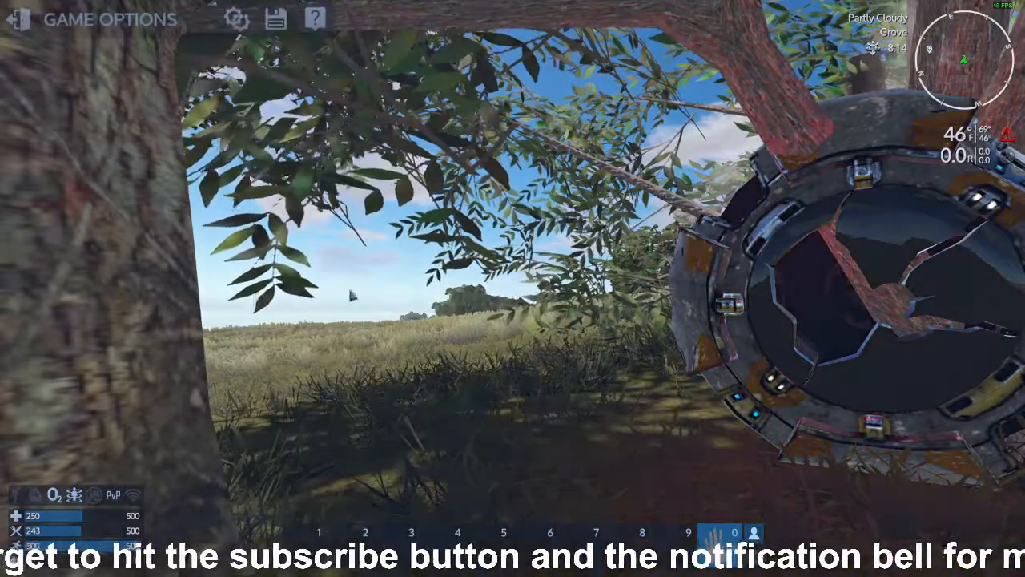
click(17, 18)
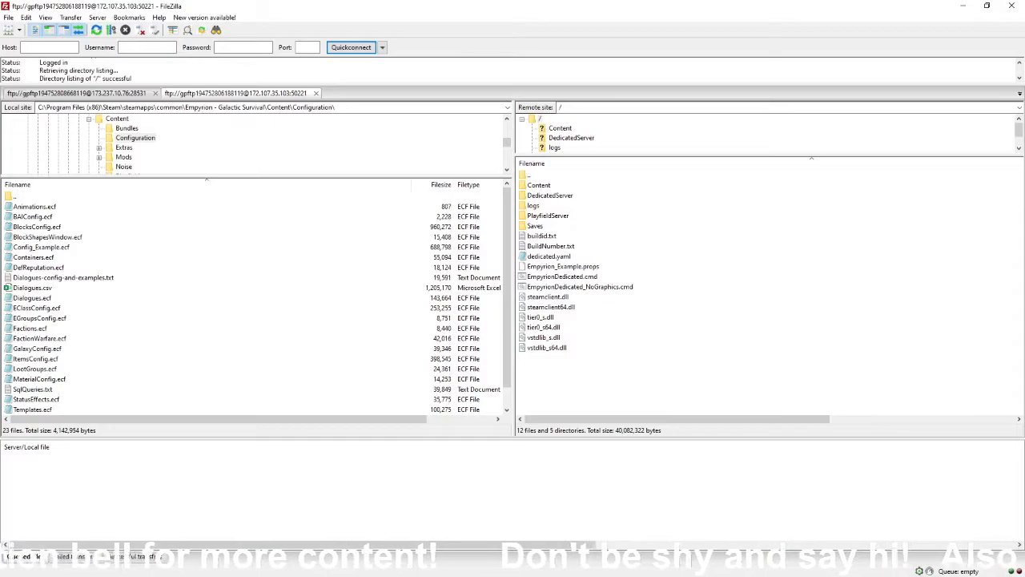
mouse_move(381, 229)
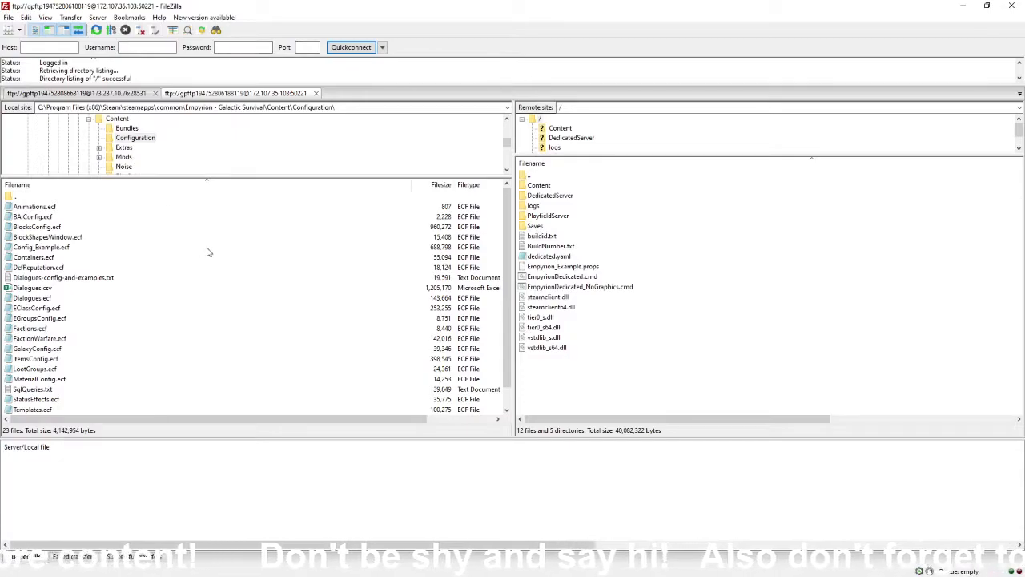
mouse_move(72, 47)
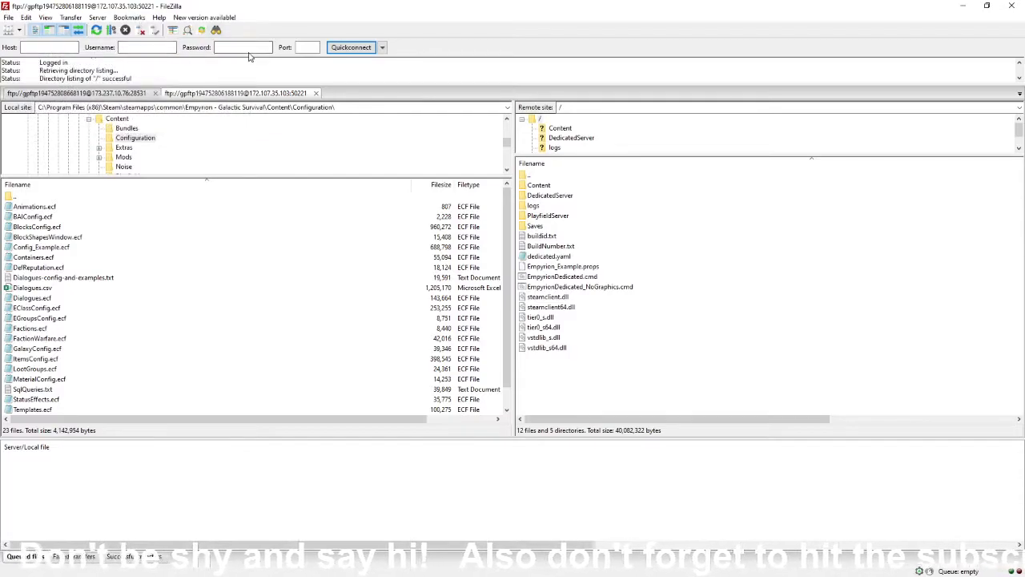
click(243, 46)
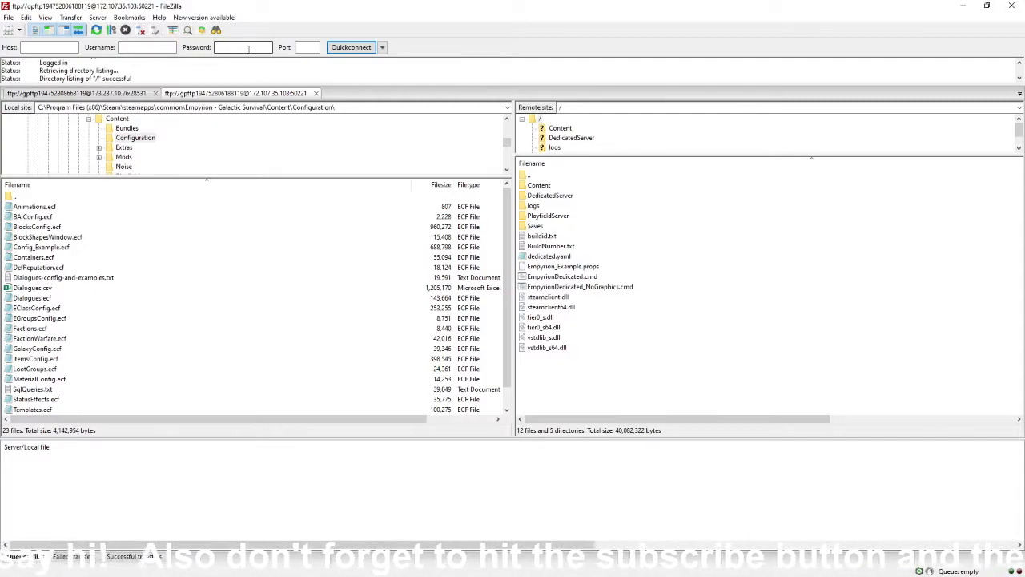
mouse_move(307, 46)
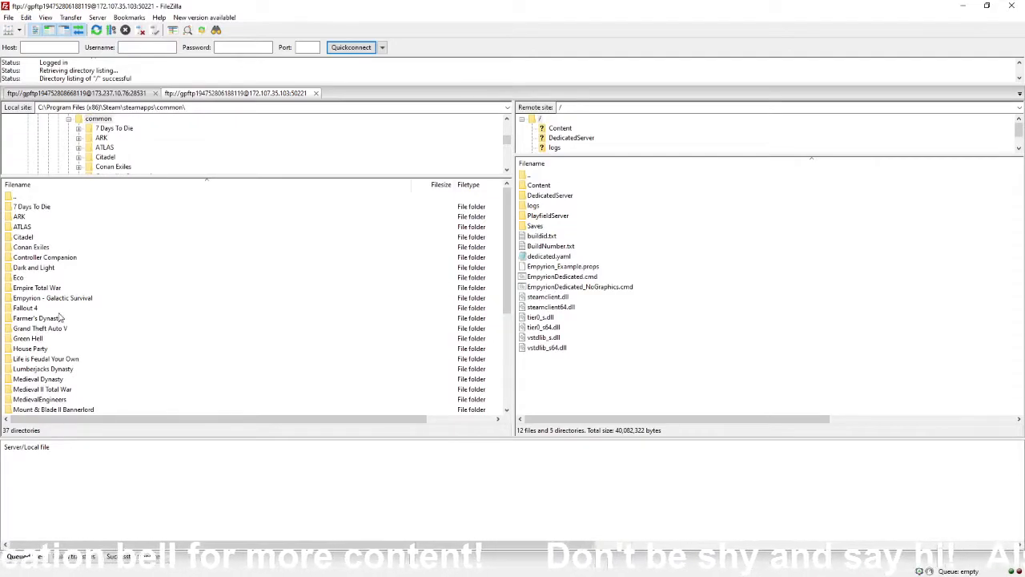
mouse_move(52, 301)
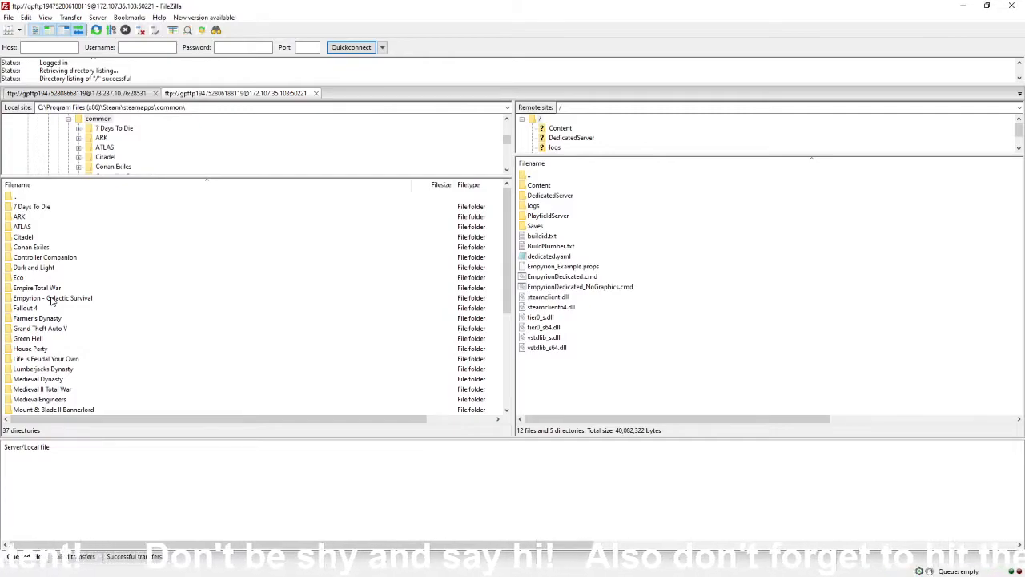
mouse_move(47, 257)
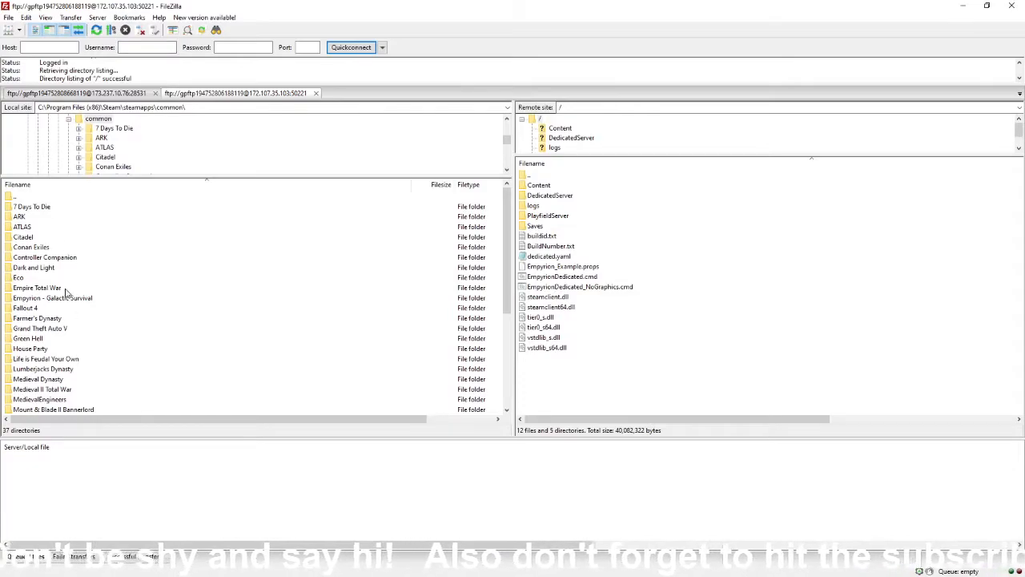
Open the Empyrion - Galactic Survival folder in FileZilla's local pane to reach Content > Configuration
double_click(46, 297)
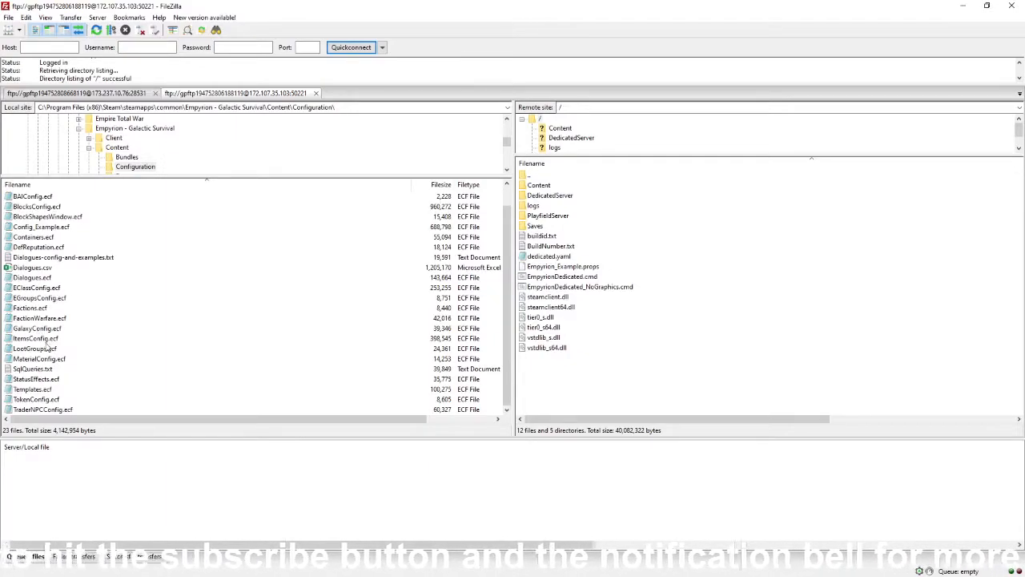
Select local ItemsConfig.ecf and open remote /Content/Configuration, whose listing fails to load
click(36, 328)
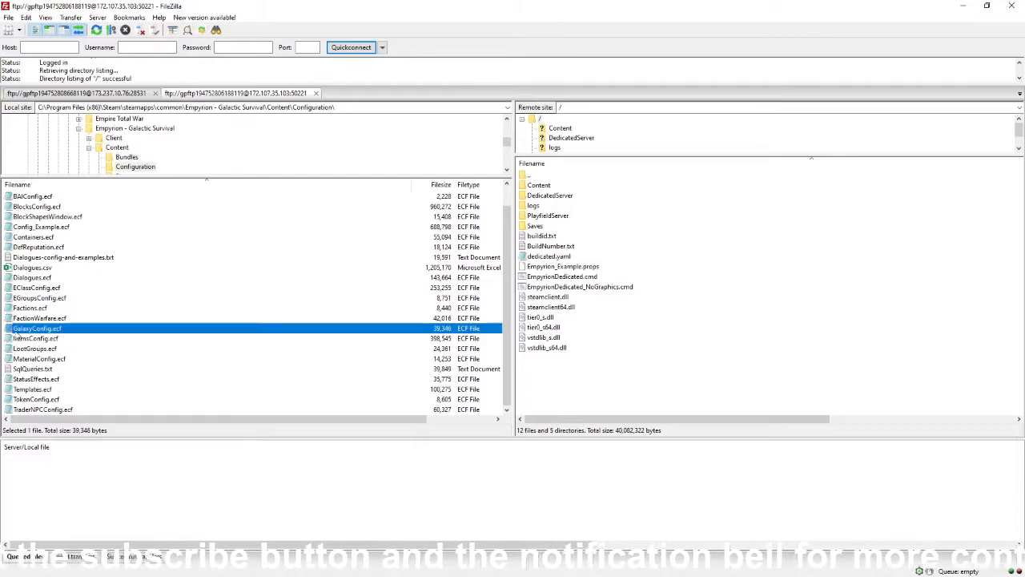
right_click(36, 338)
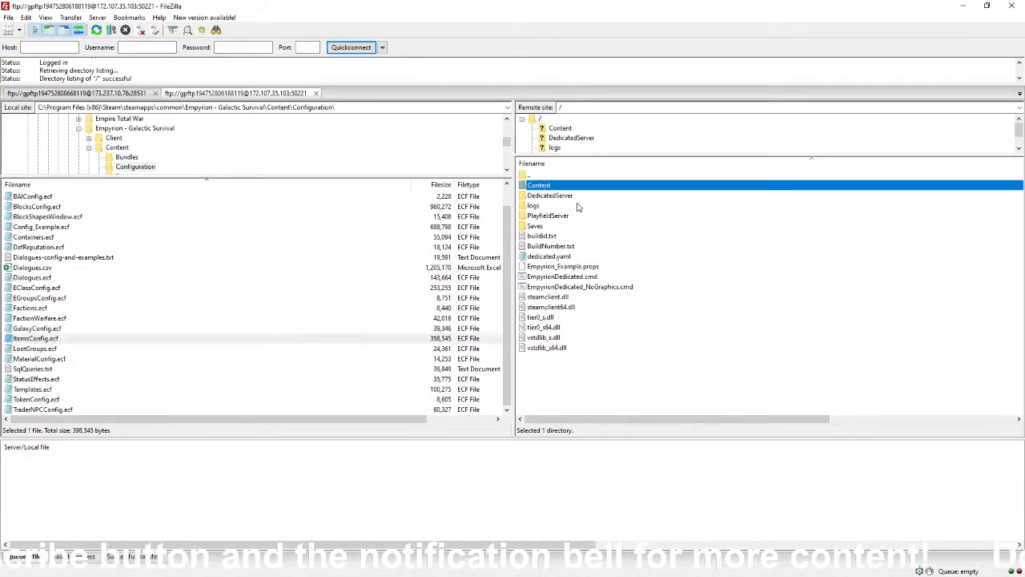
double_click(539, 185)
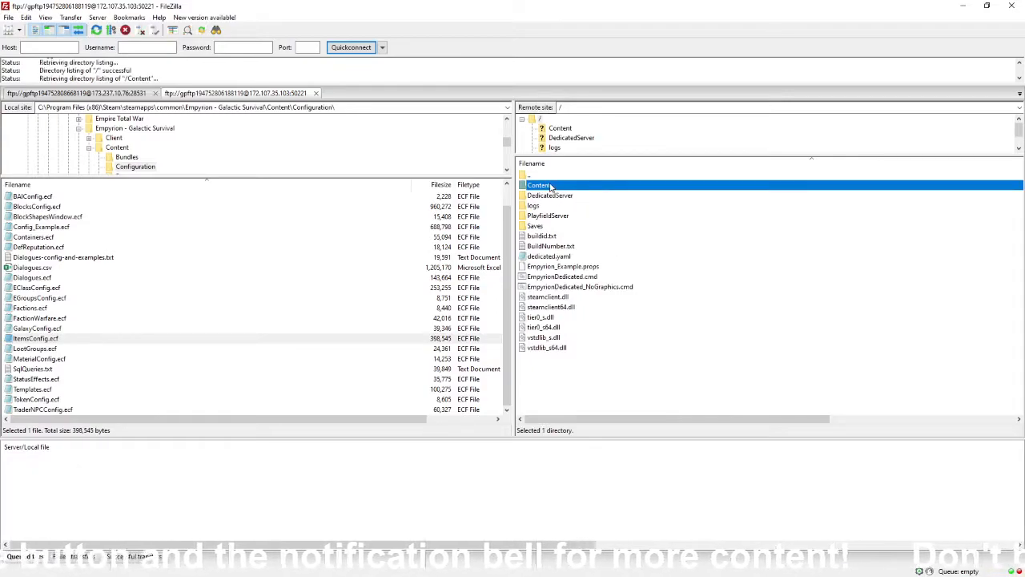
double_click(539, 185)
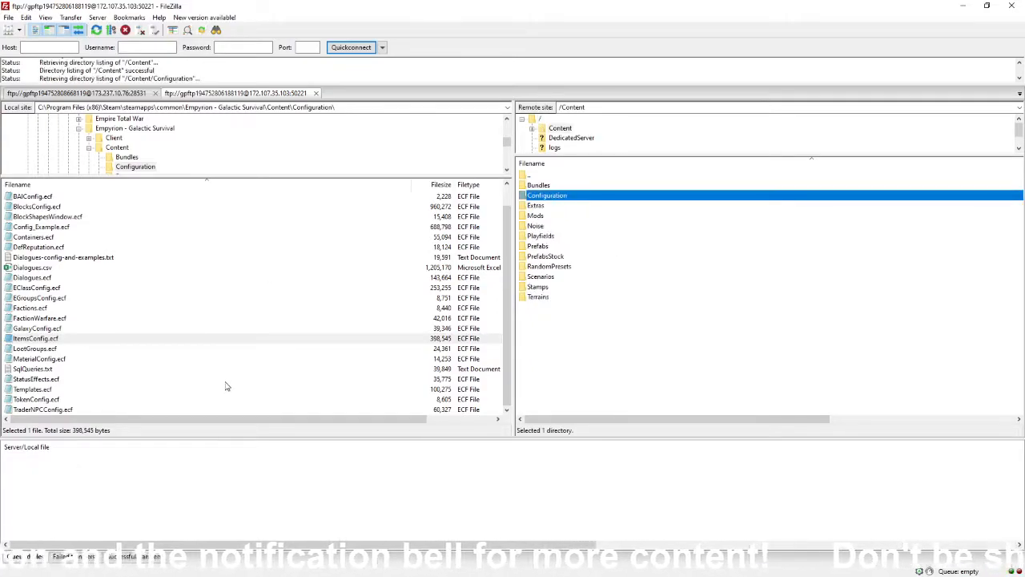
double_click(547, 196)
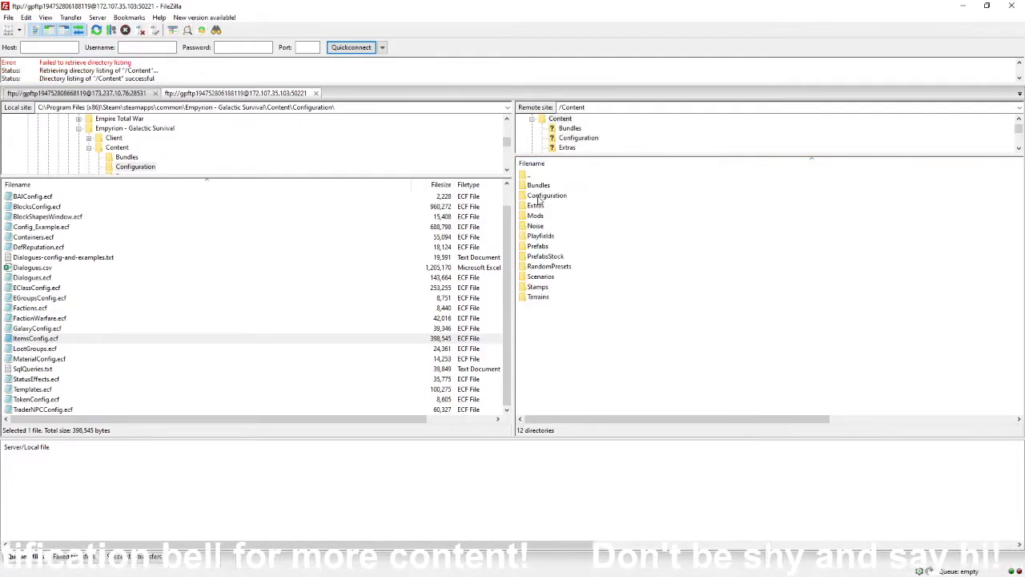
click(547, 195)
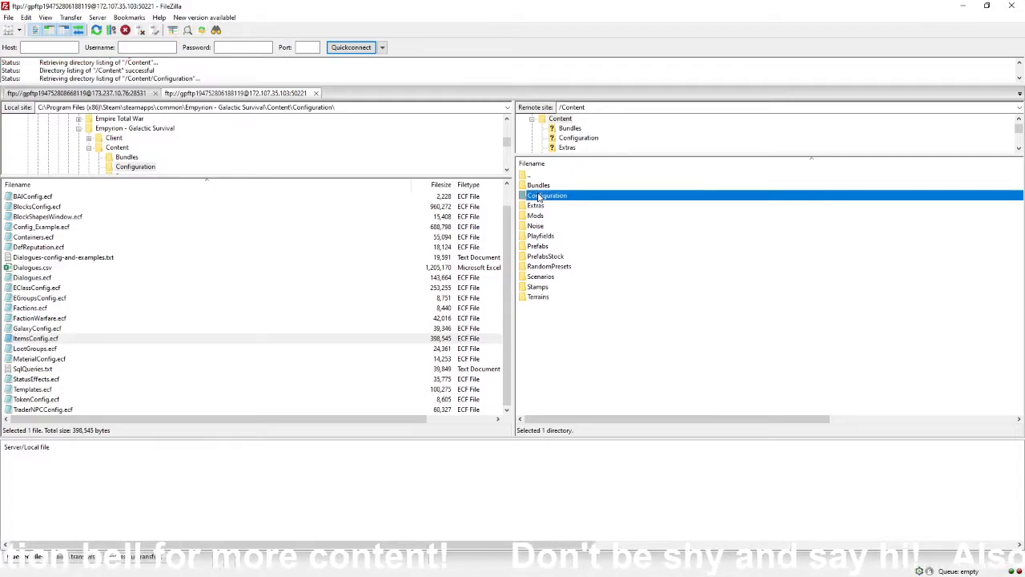
double_click(547, 194)
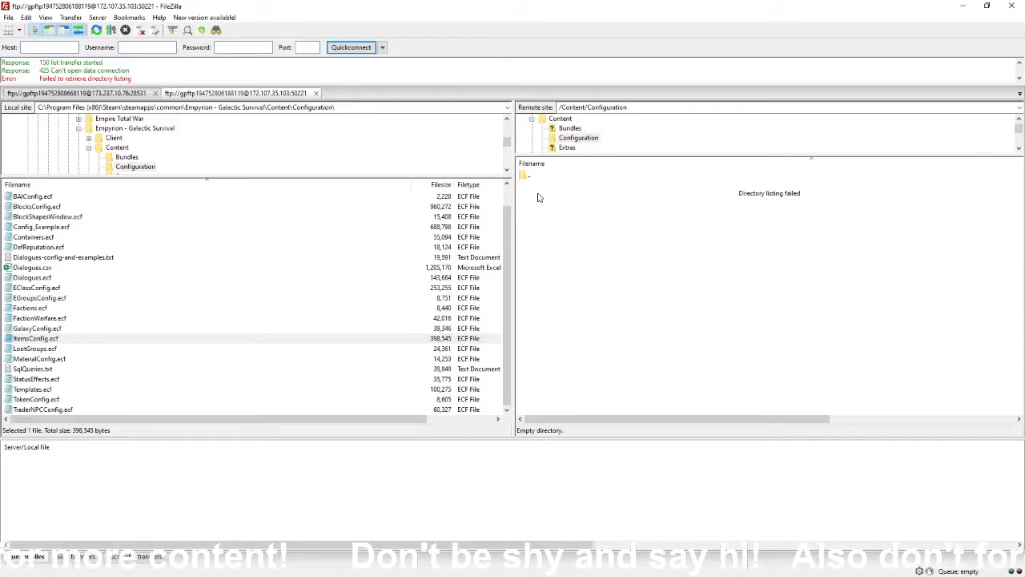
mouse_move(387, 119)
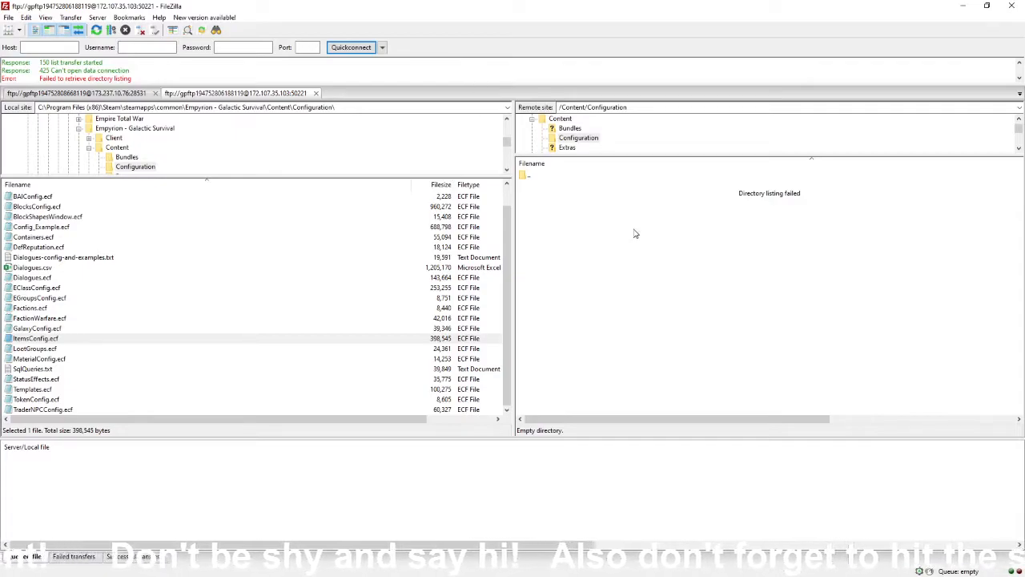
mouse_move(543, 188)
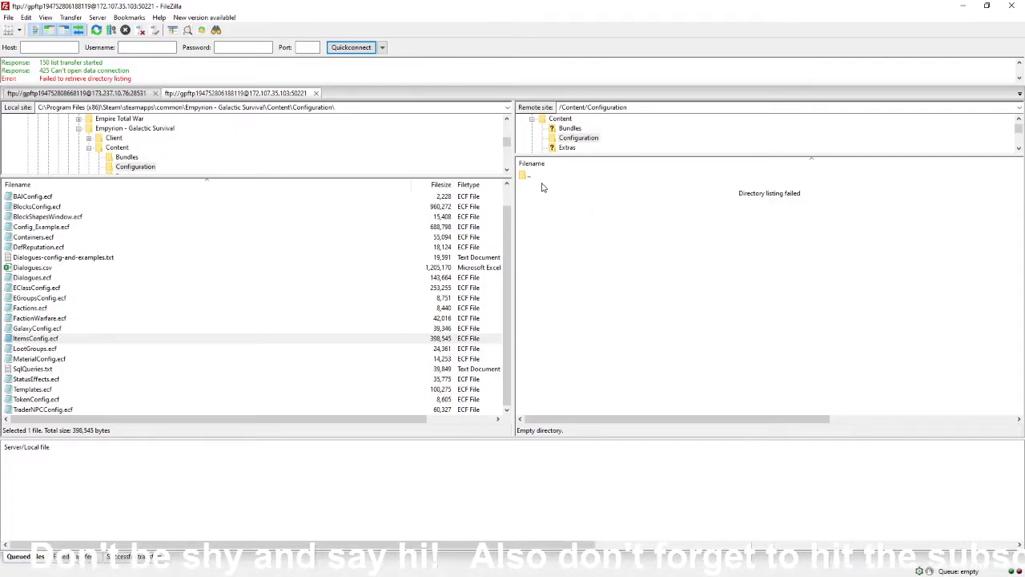
Show the Upload context menu for local ItemsConfig.ecf
right_click(35, 338)
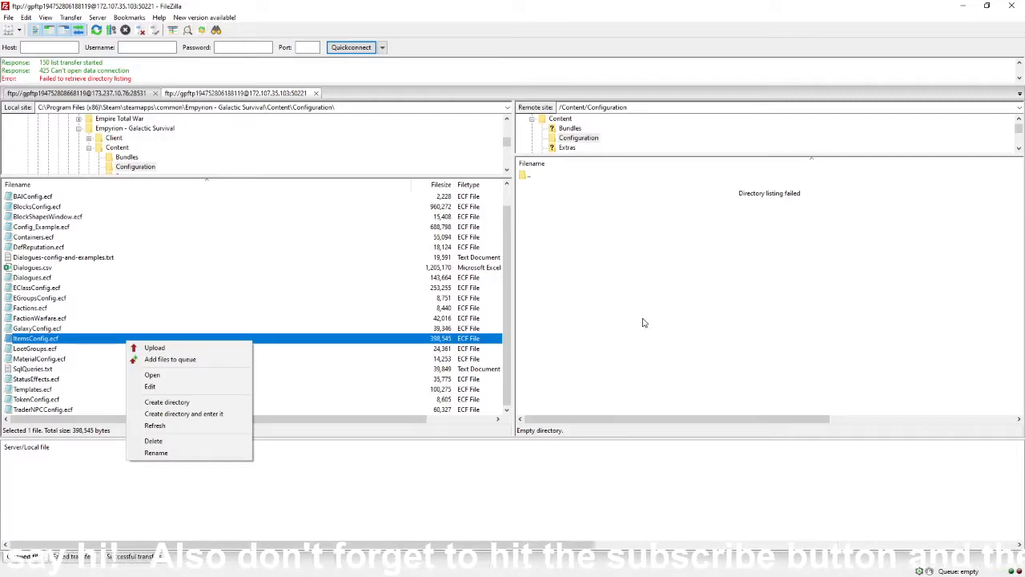
mouse_move(603, 358)
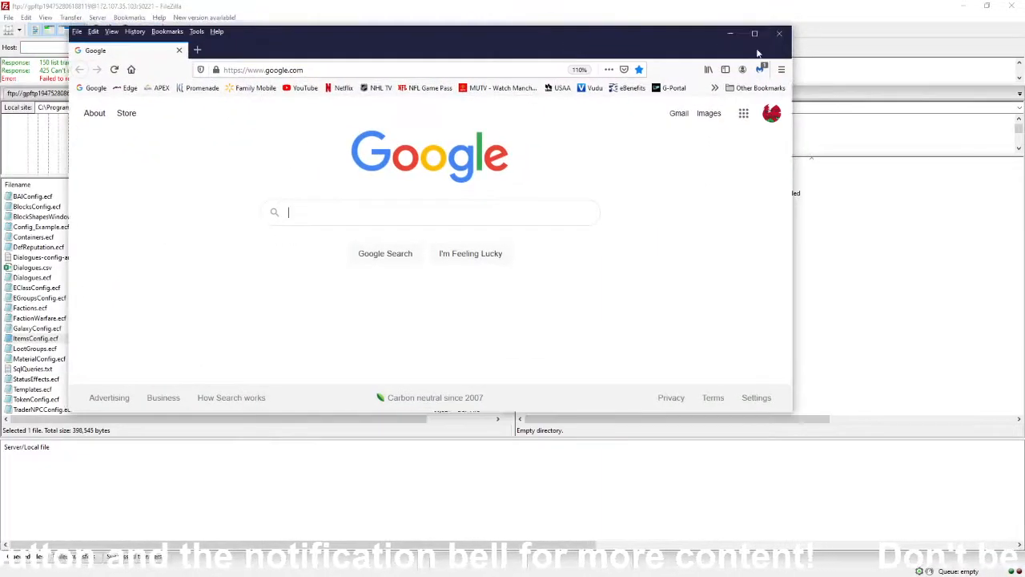
Sign in to G-Portal, open the Empyrion server's Status page and scroll to FTP access data
click(754, 33)
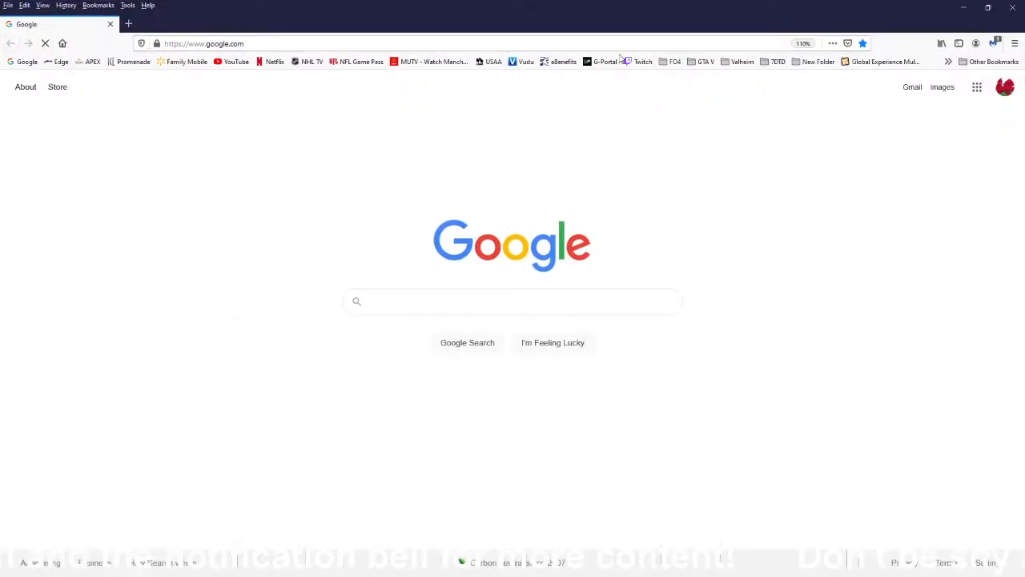
click(601, 62)
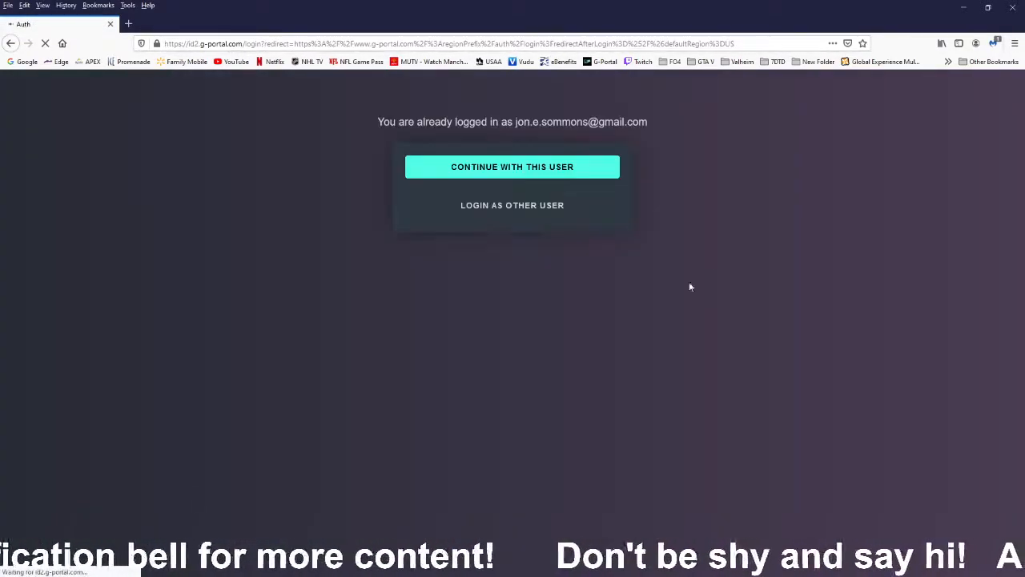
click(512, 167)
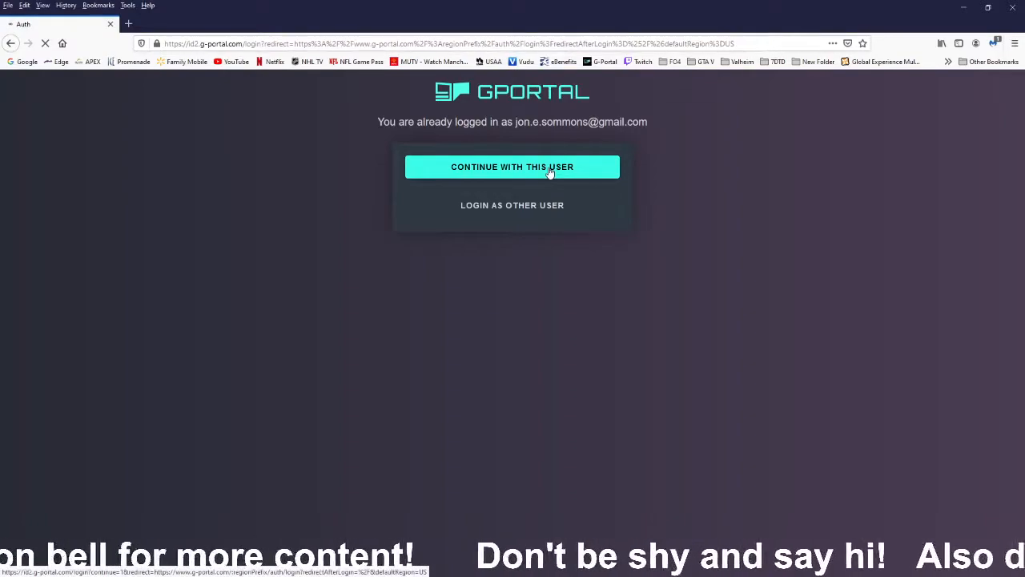
click(511, 166)
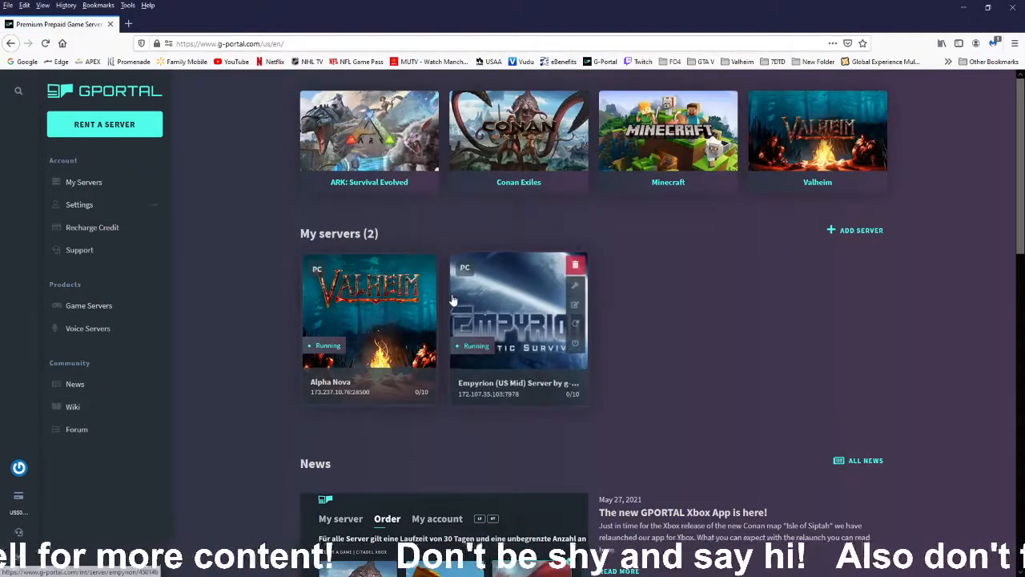
click(518, 320)
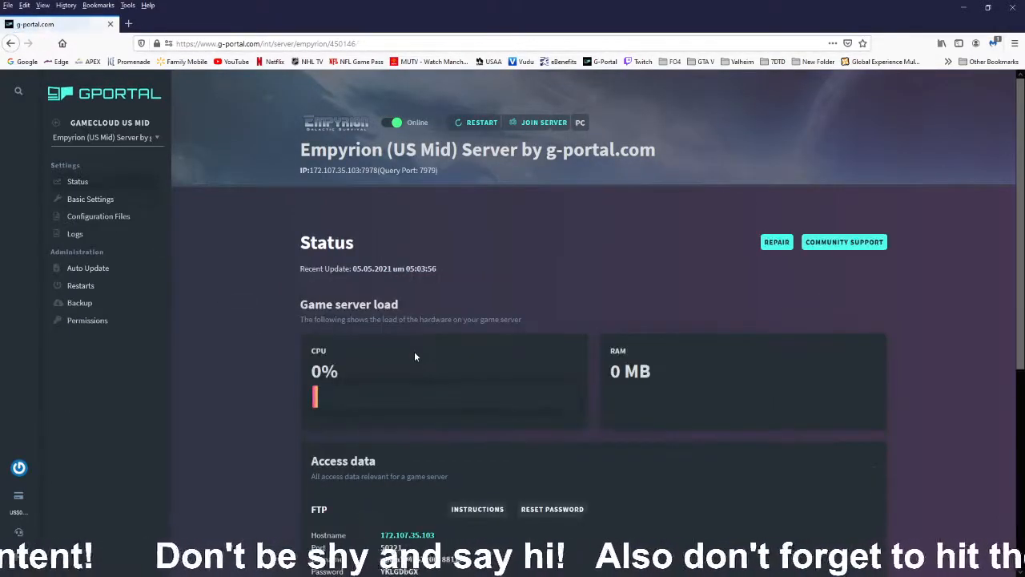
scroll(down, 3)
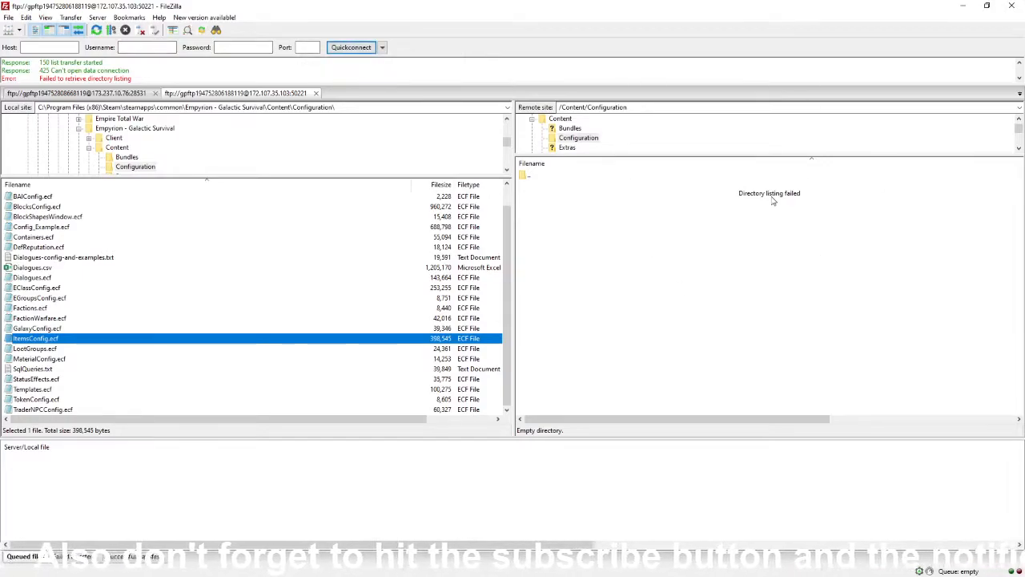
mouse_move(776, 299)
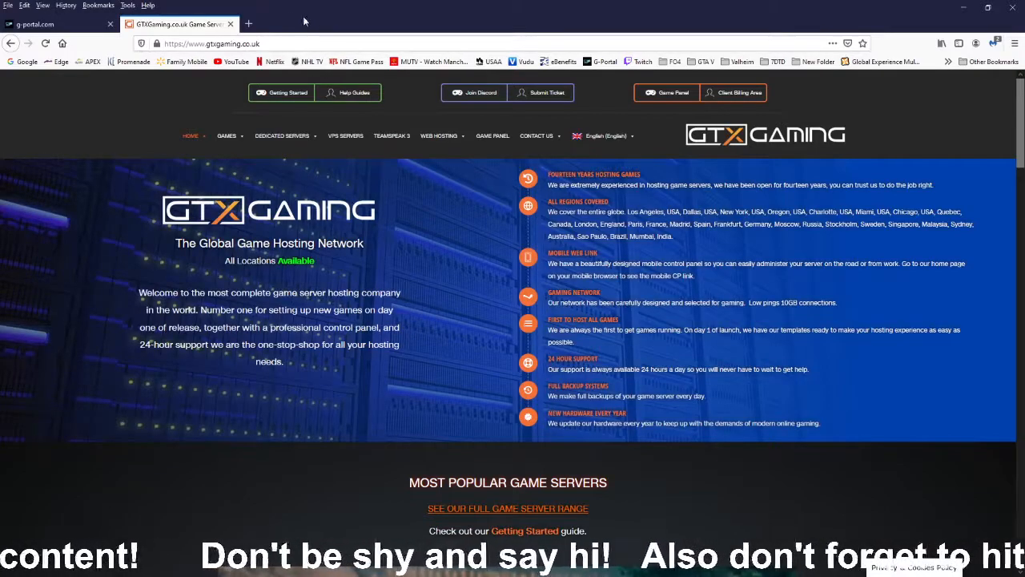
Switch to the g-portal.com browser tab showing the Empyrion server's Configuration Files page
click(56, 24)
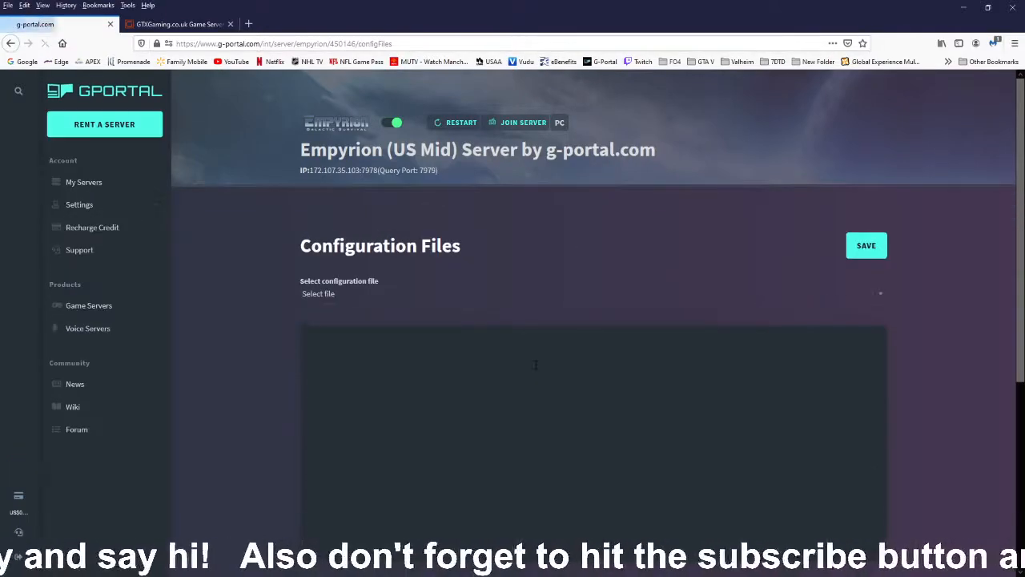
View Saves\adminconfig.yaml in G-Portal's Configuration Files, then open Basic Settings
click(593, 293)
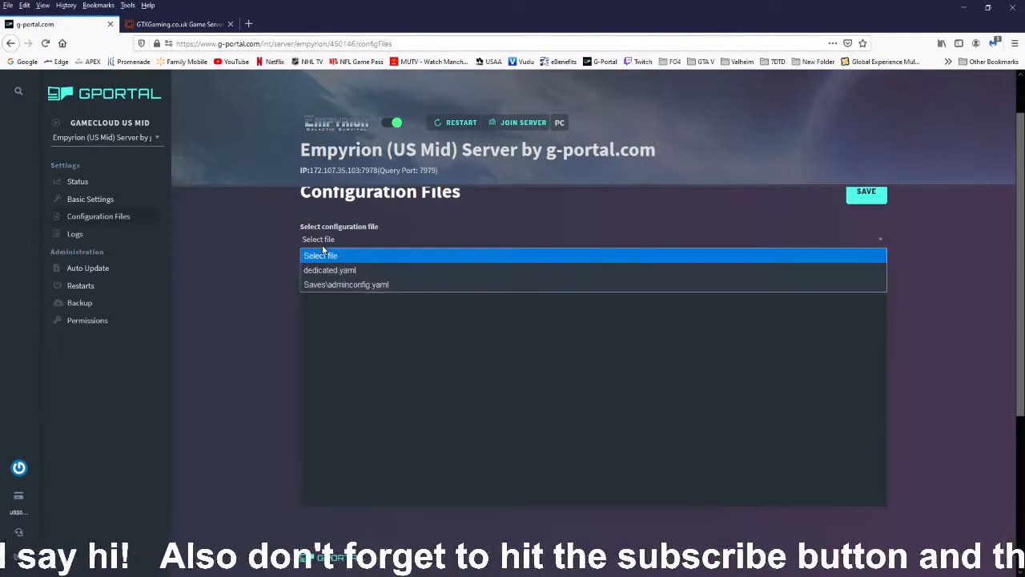
click(346, 284)
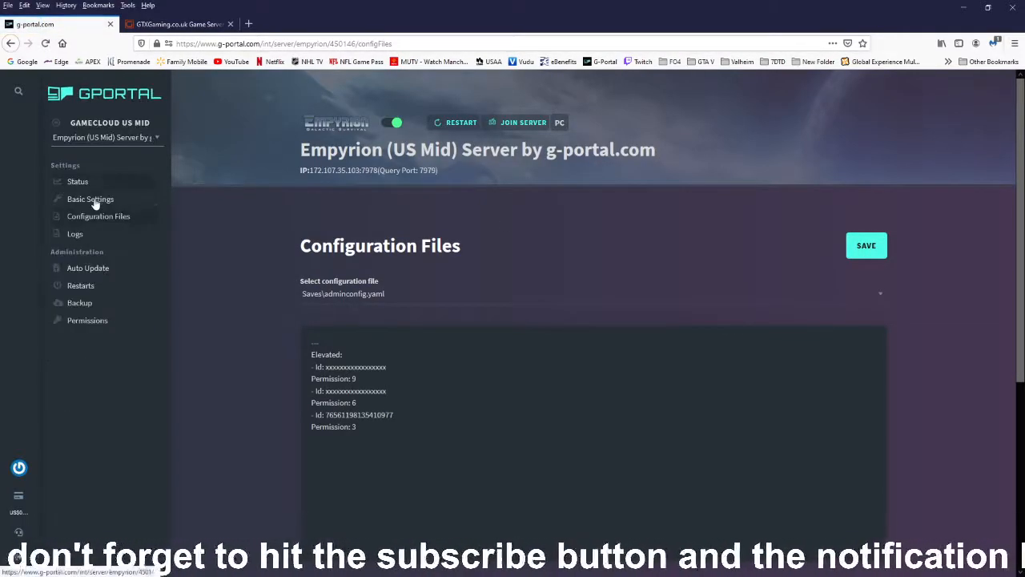
click(90, 198)
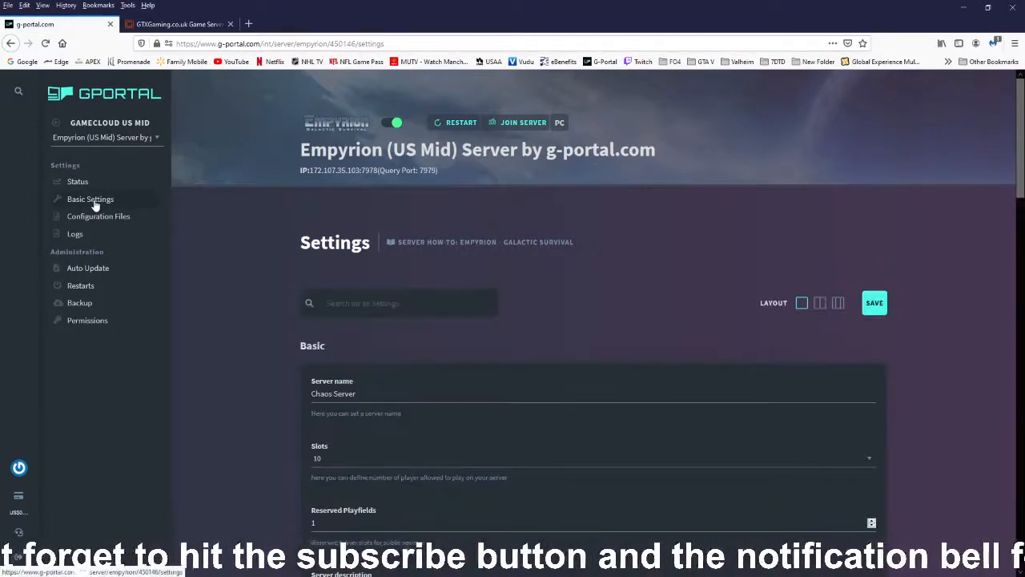
click(77, 181)
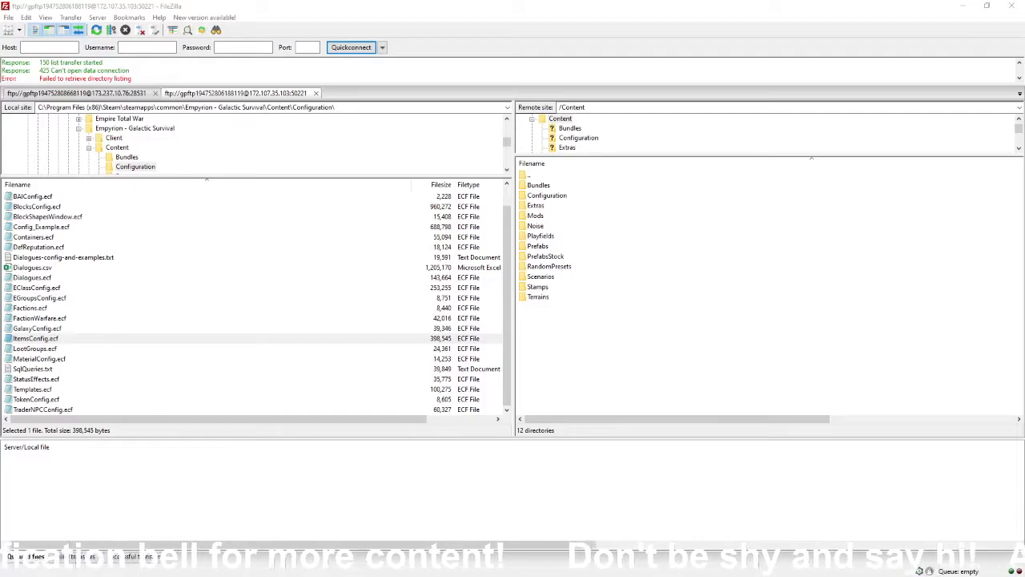
Enter host 172.107.35.103 in FileZilla and copy the FTP access values from G-Portal
click(48, 46)
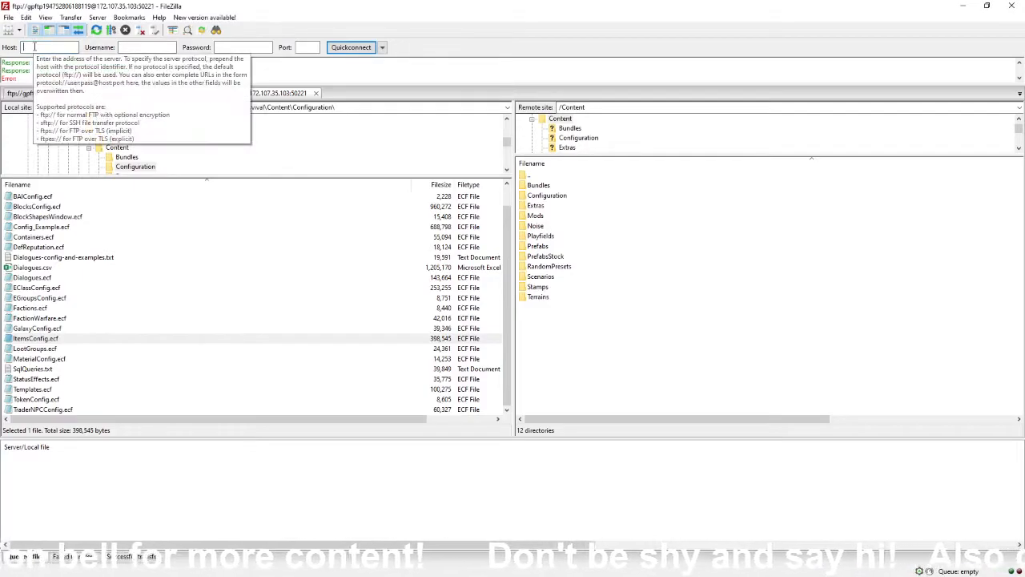
text(172.107.35.103)
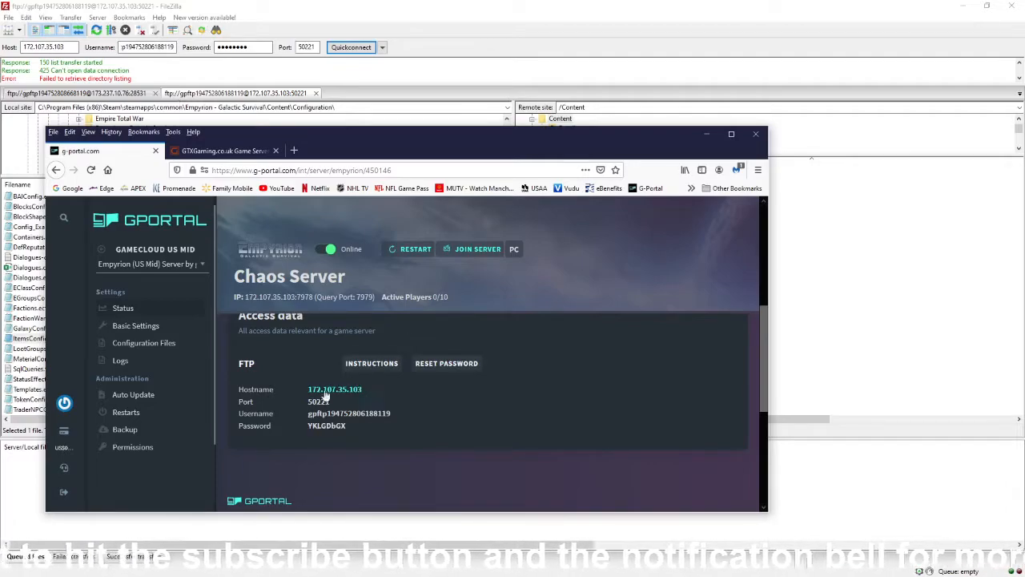
double_click(334, 388)
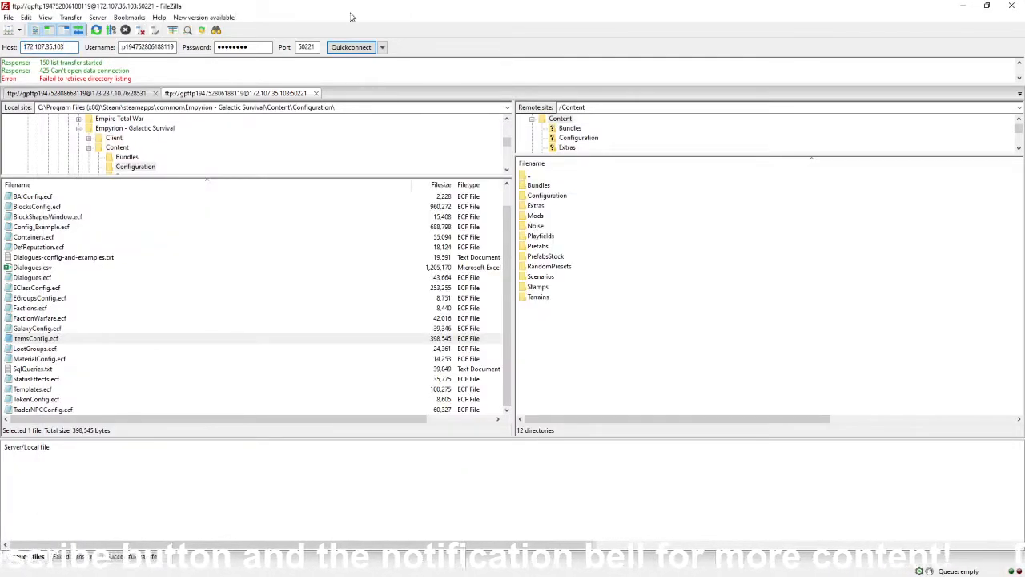
Quickconnect to the G-Portal server in a new tab
click(351, 47)
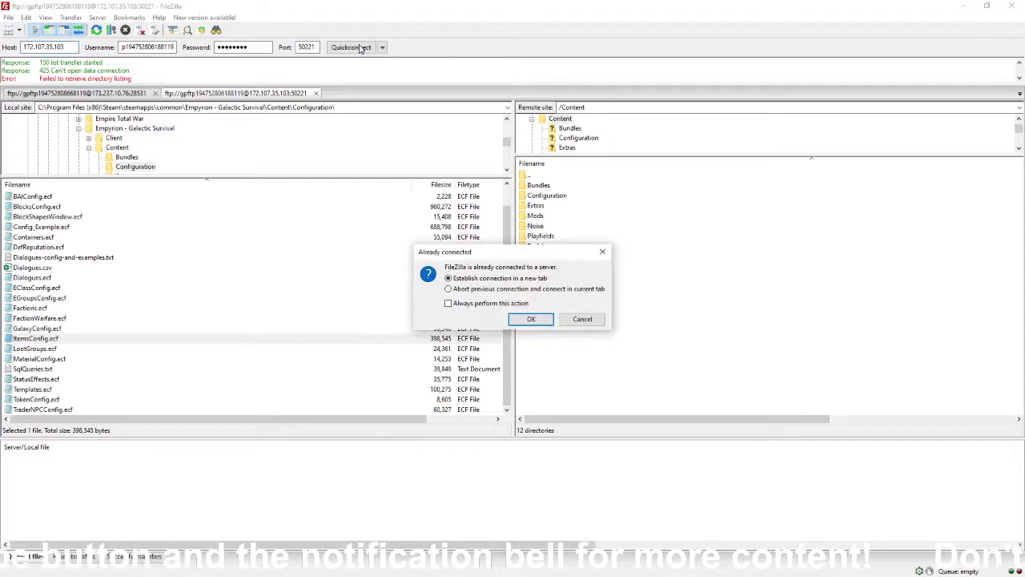
click(531, 319)
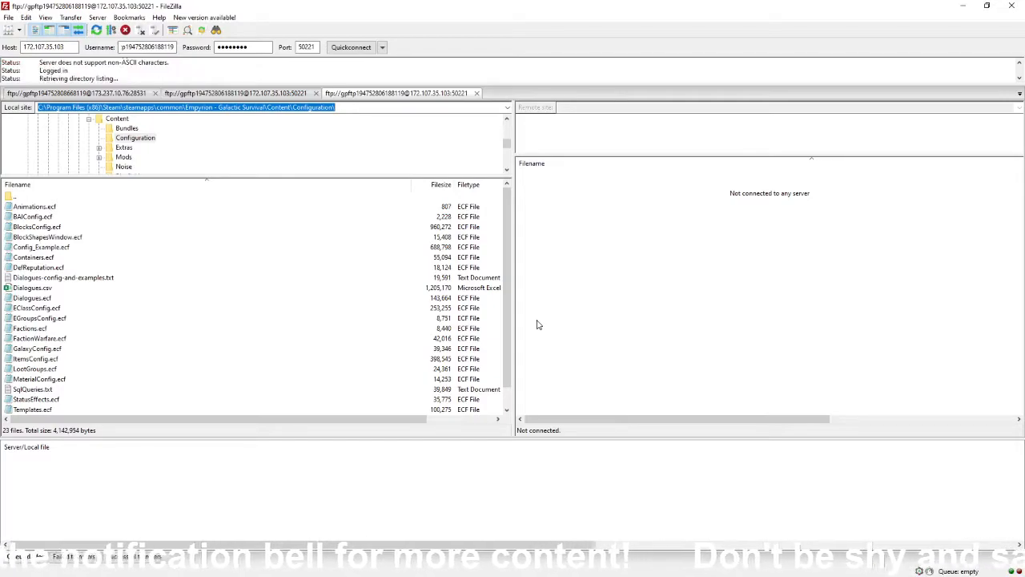
click(350, 46)
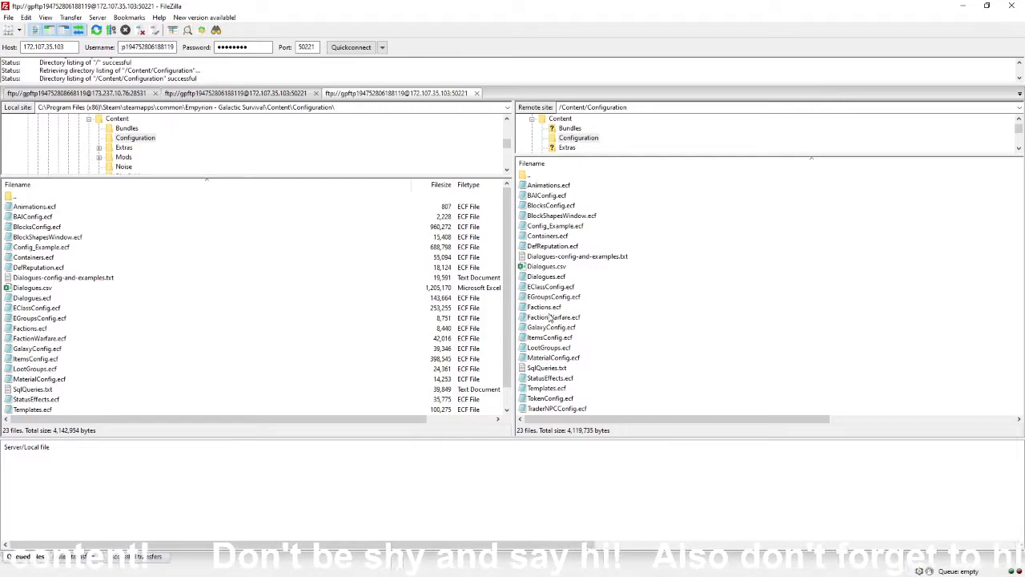
Upload the local ItemsConfig.ecf to the server's Configuration folder
click(550, 338)
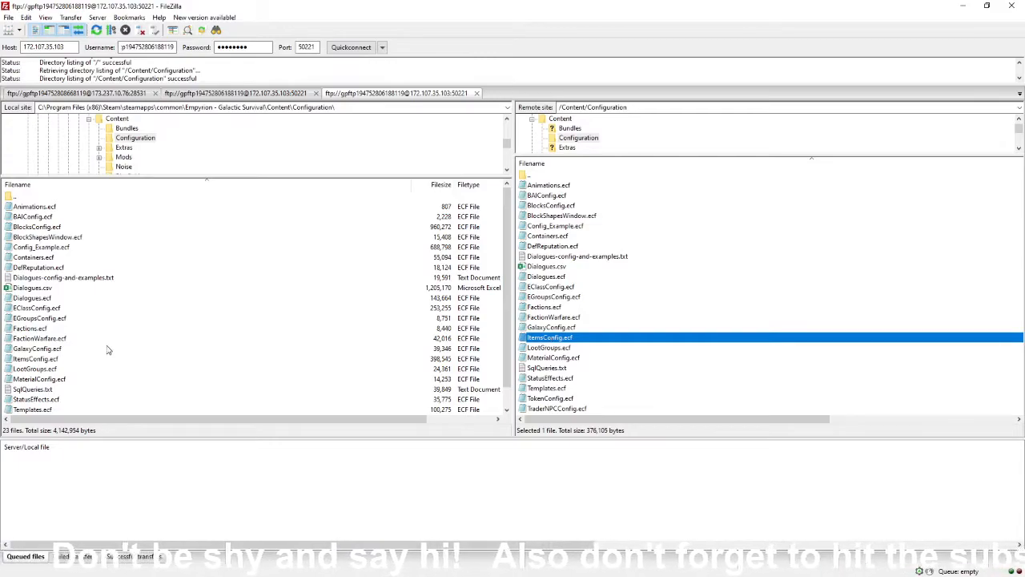
right_click(36, 358)
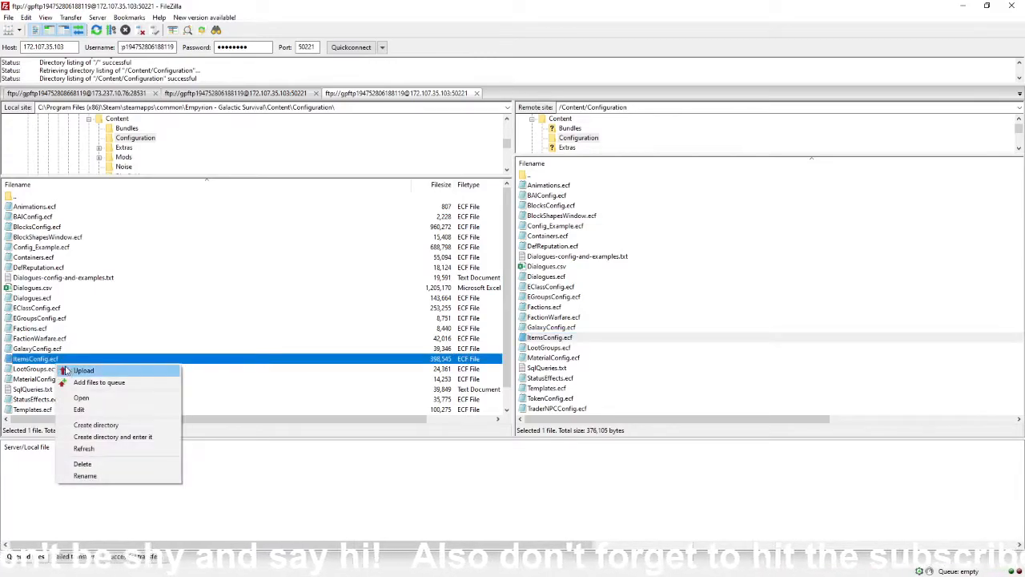
click(83, 370)
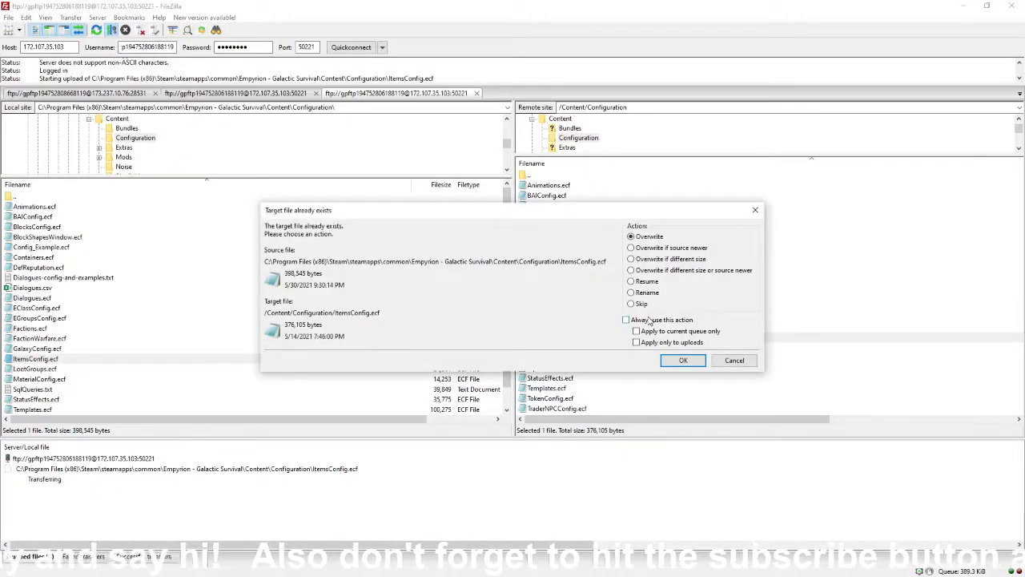
mouse_move(497, 279)
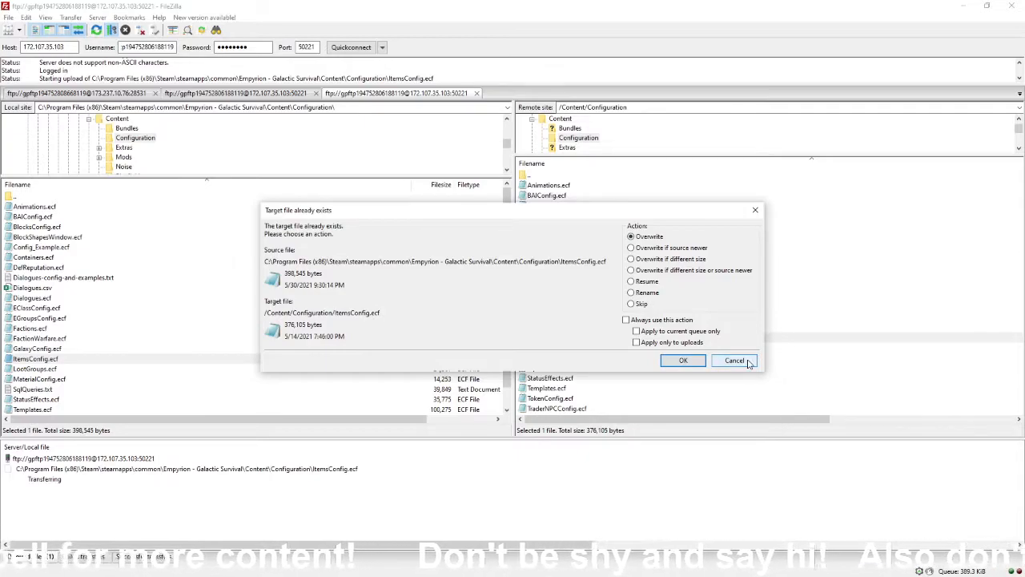
Cancel overwriting the existing server file and remove all queued transfers
click(734, 360)
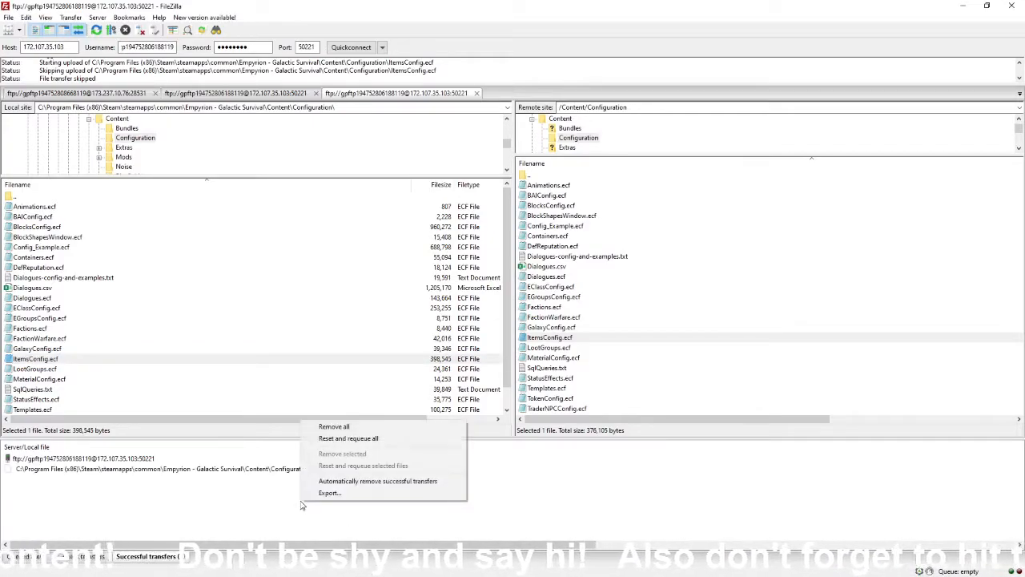
click(473, 494)
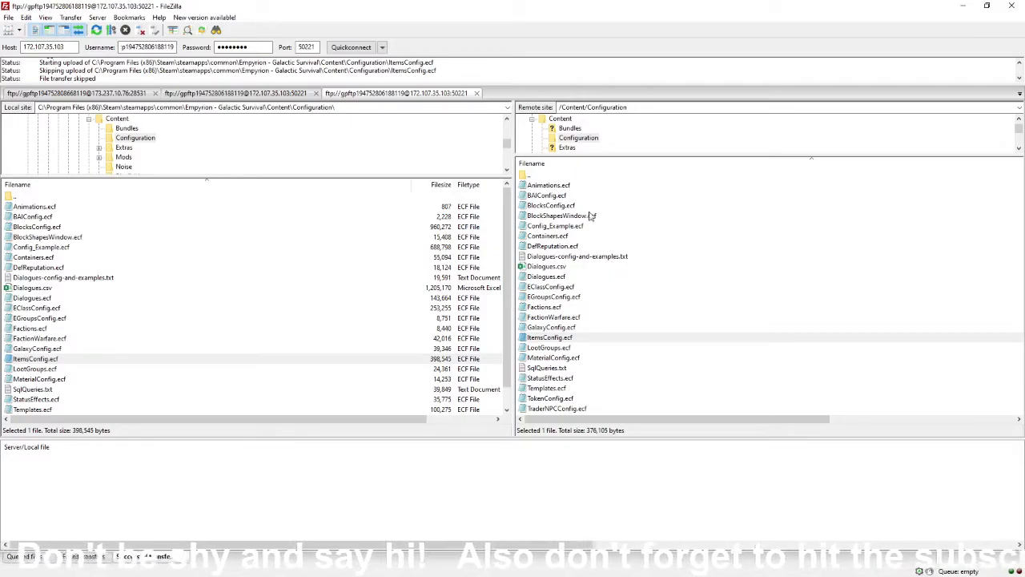
mouse_move(647, 333)
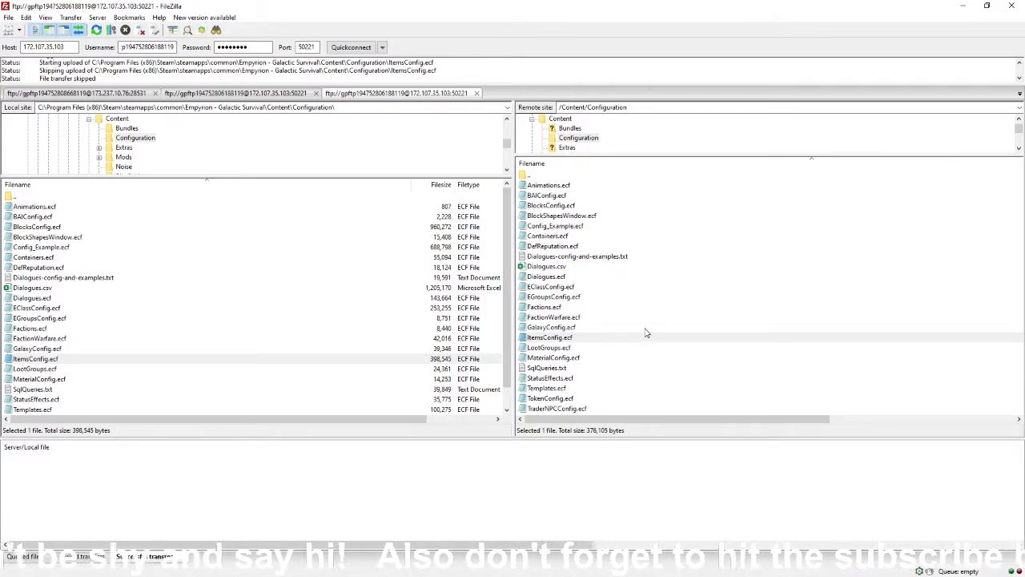